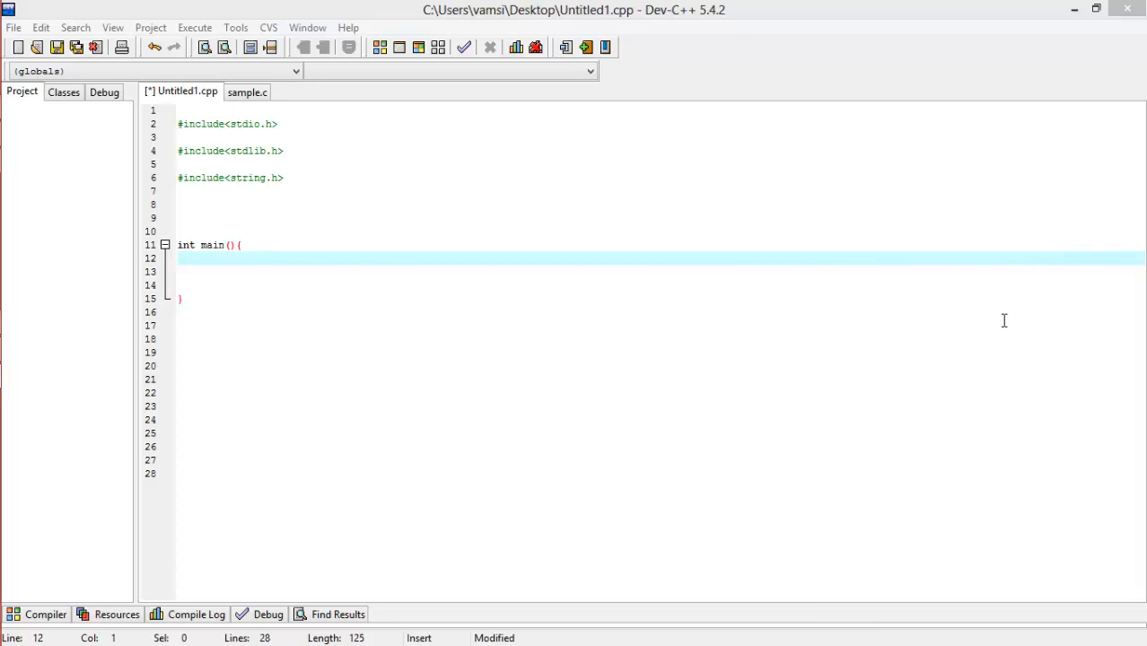
mouse_move(282, 267)
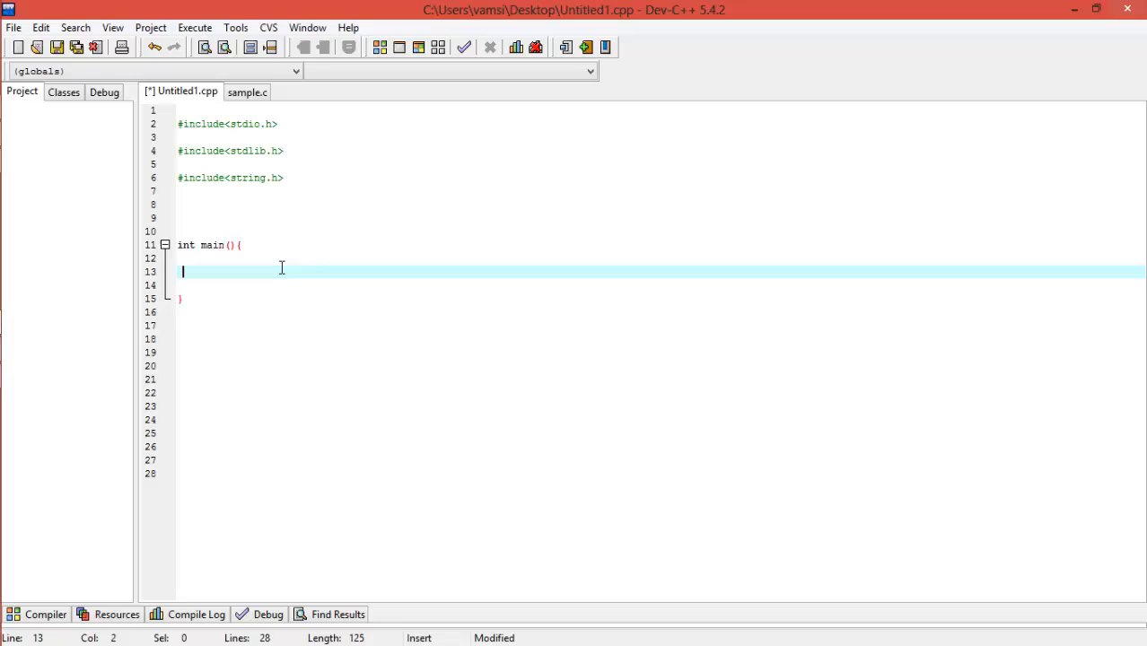
- Declare a ten-character array x inside main
text(char)
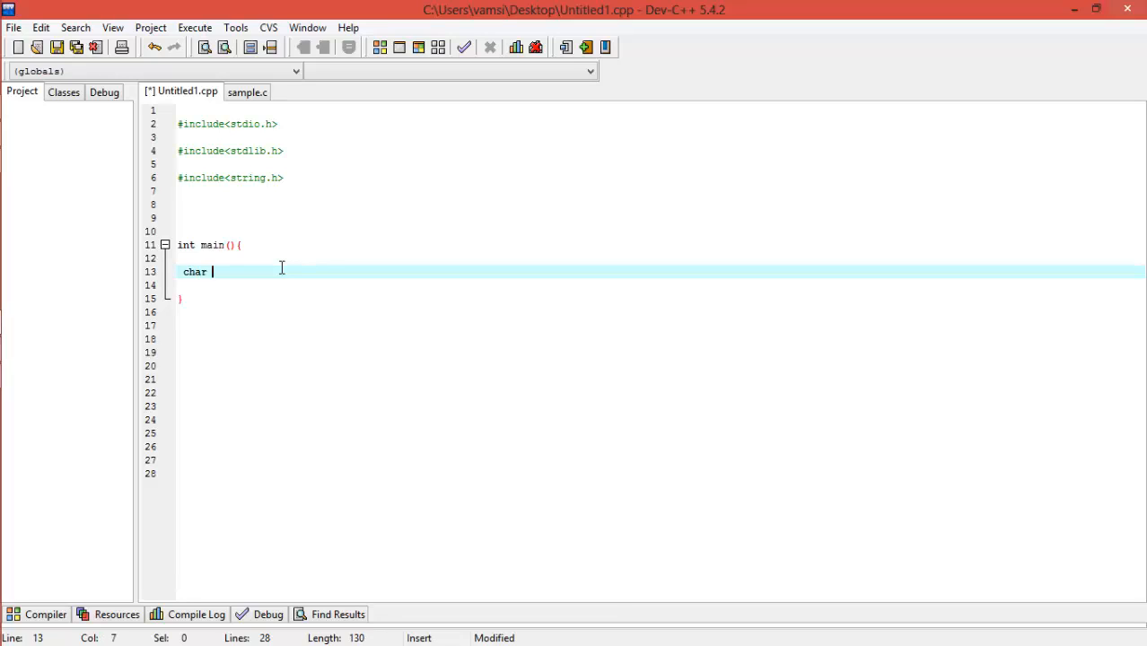
text(x[])
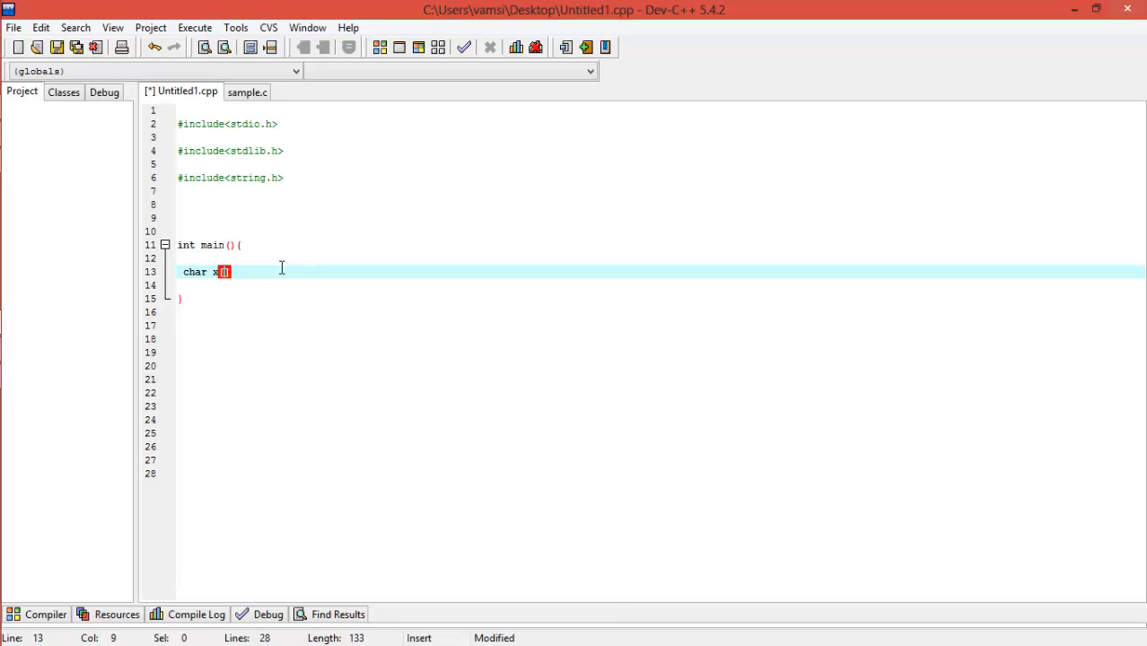
text(10)
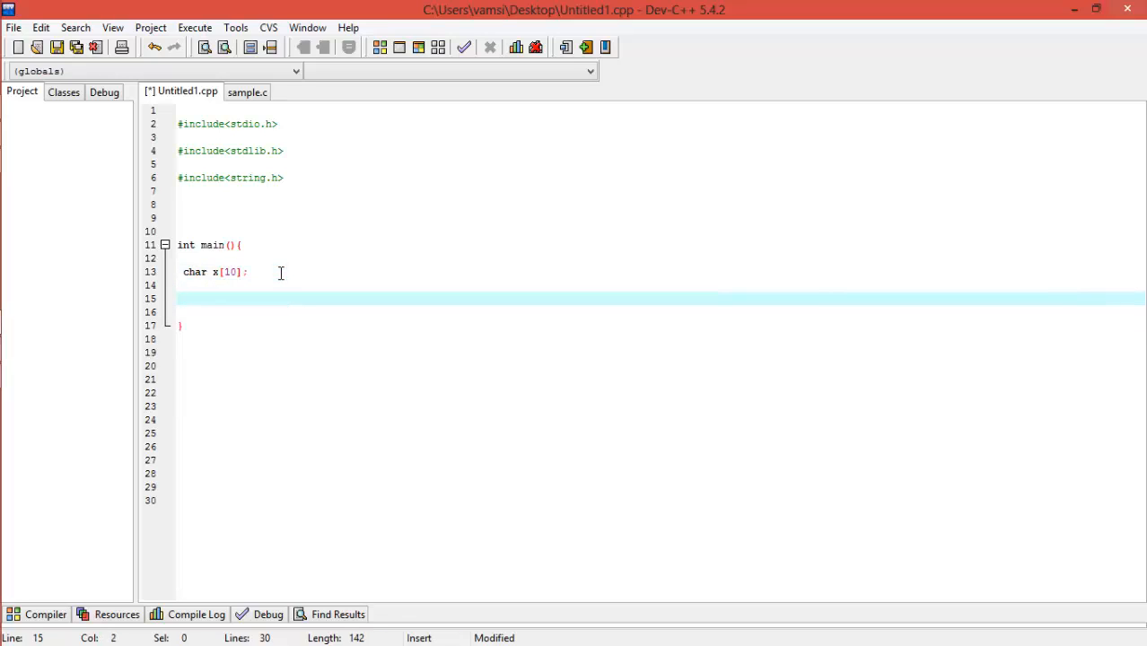
- Add printf("Enter a string\n"); and move to a new line below it
text(printf()
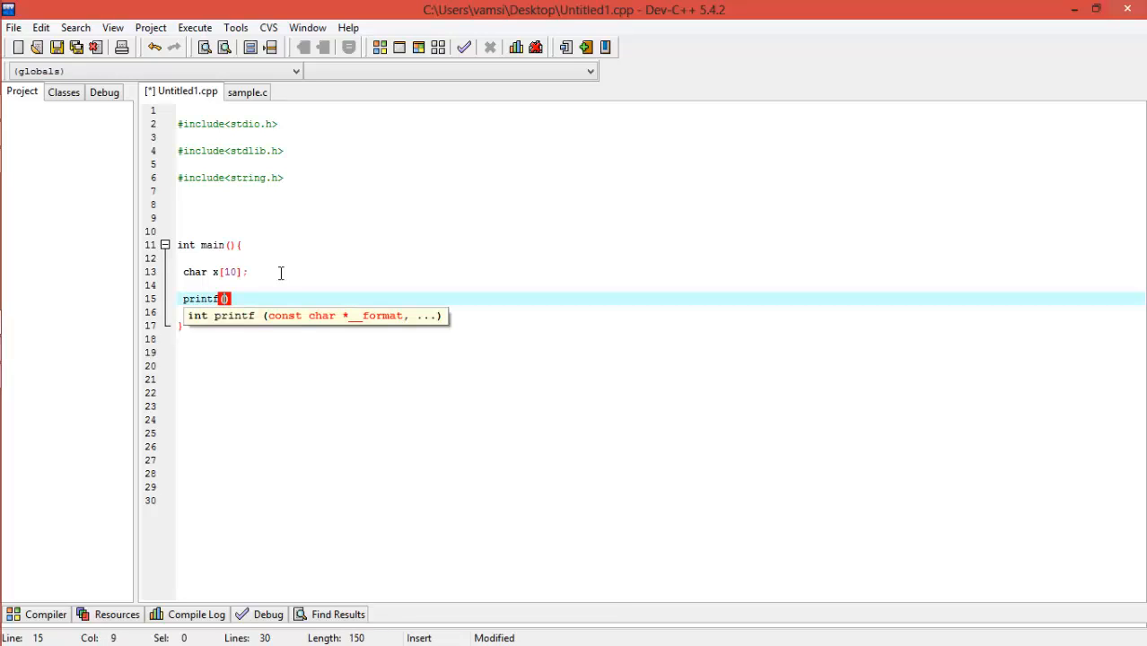
text("",)
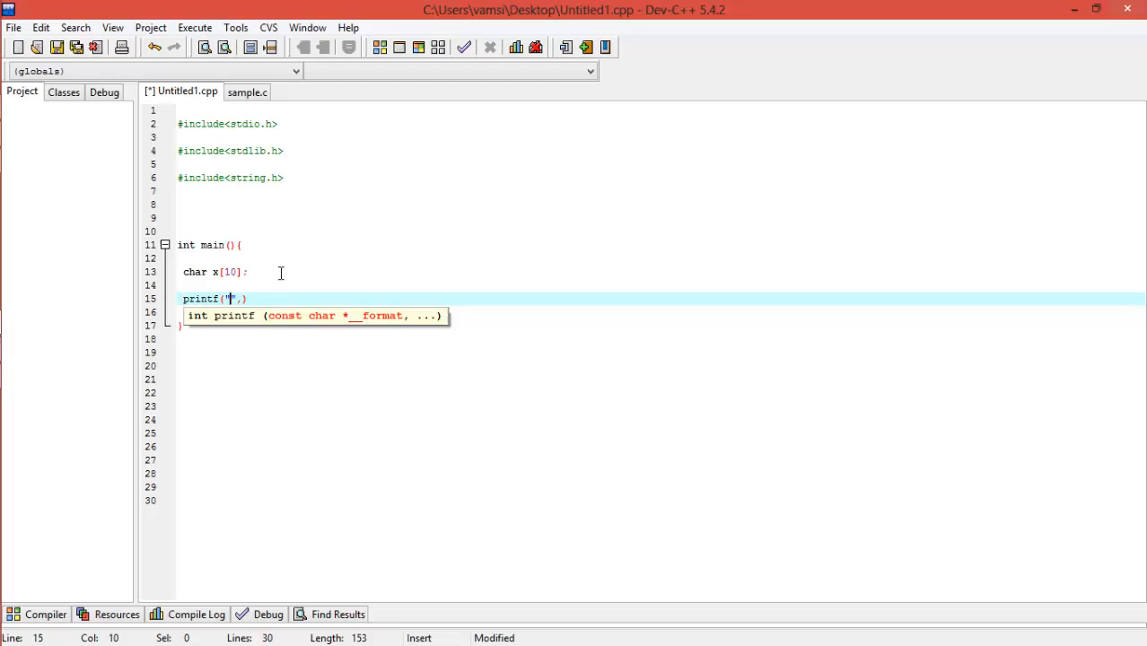
text(Enter a st)
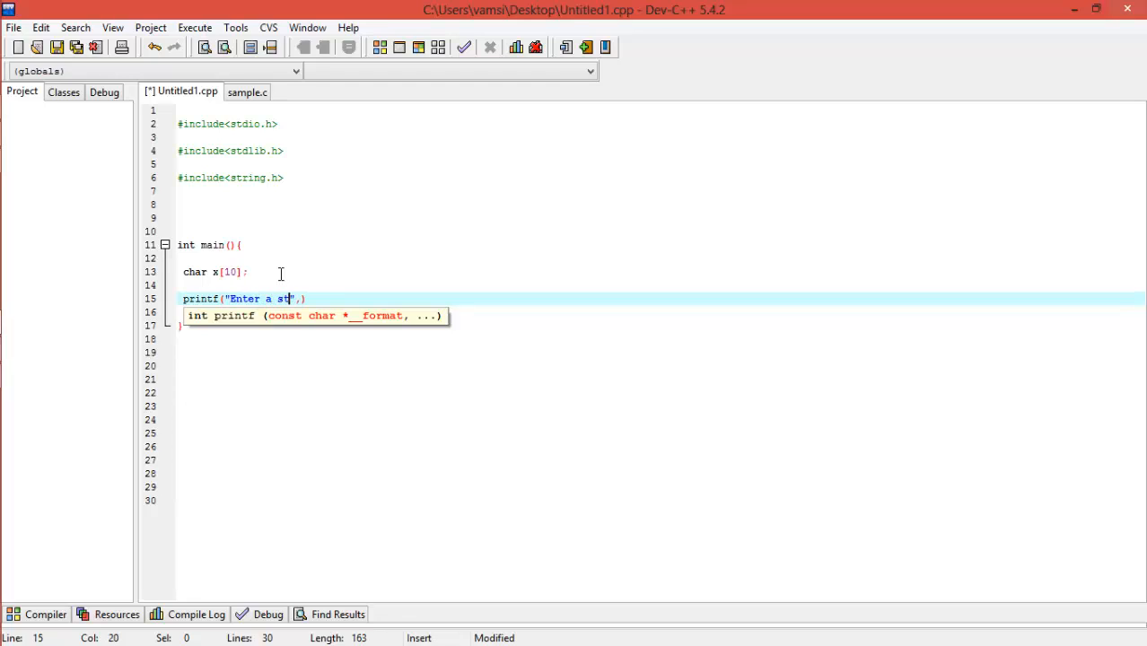
text(ring\n)
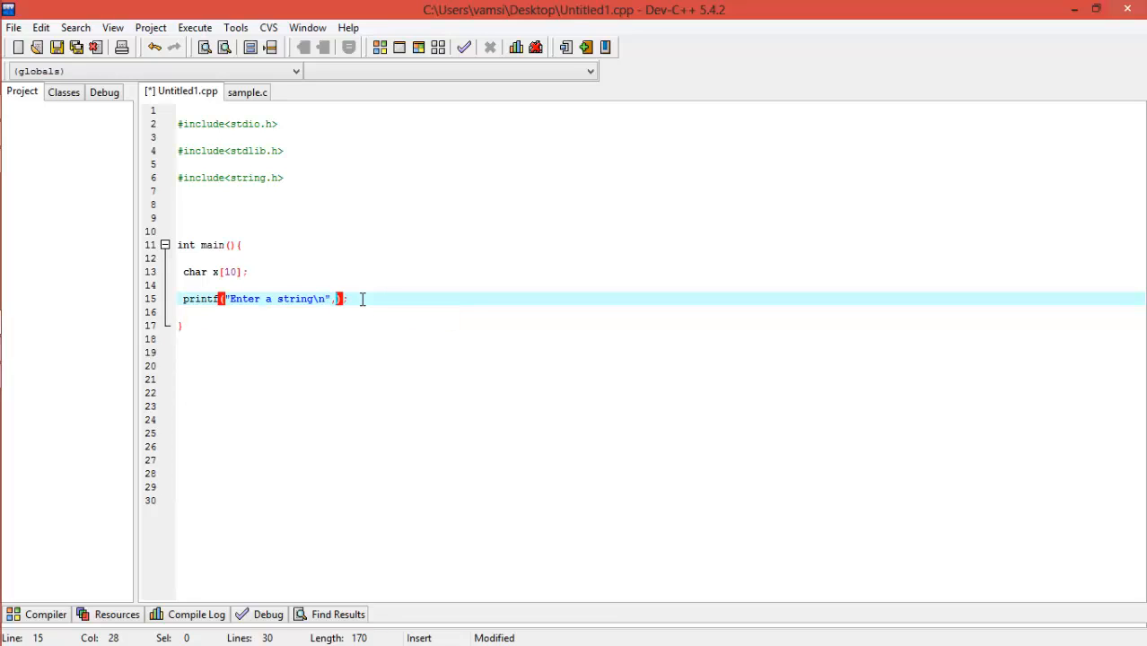
key(Return)
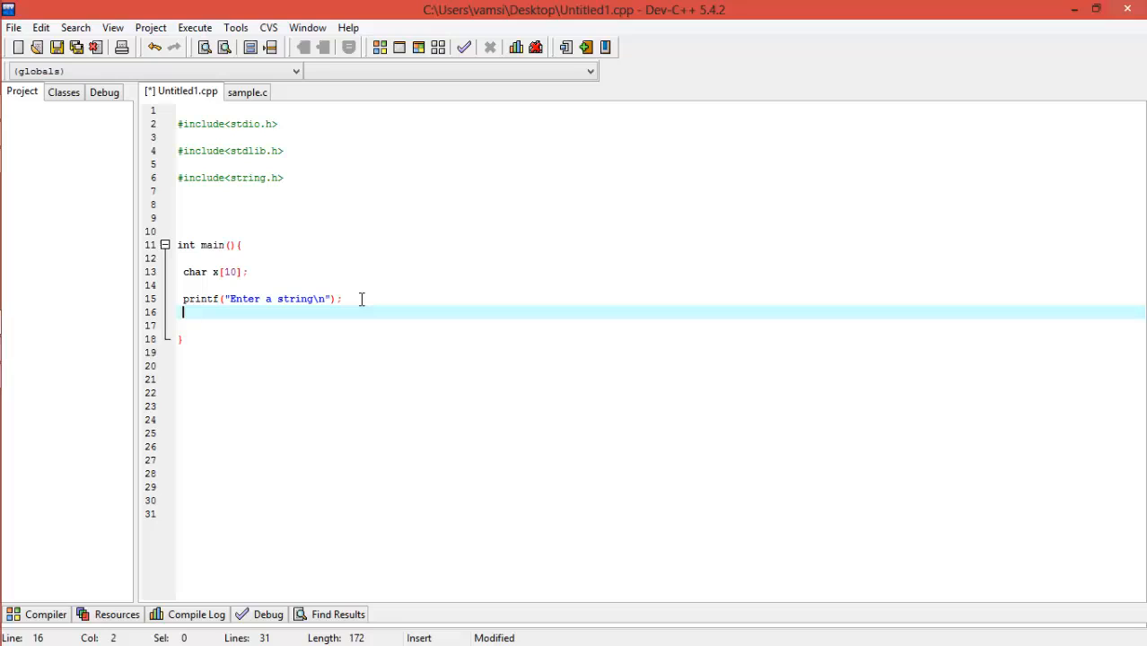
- Read the first string into x with scanf("%s",x); and duplicate the prompt/read pair below
text(scanf("",)
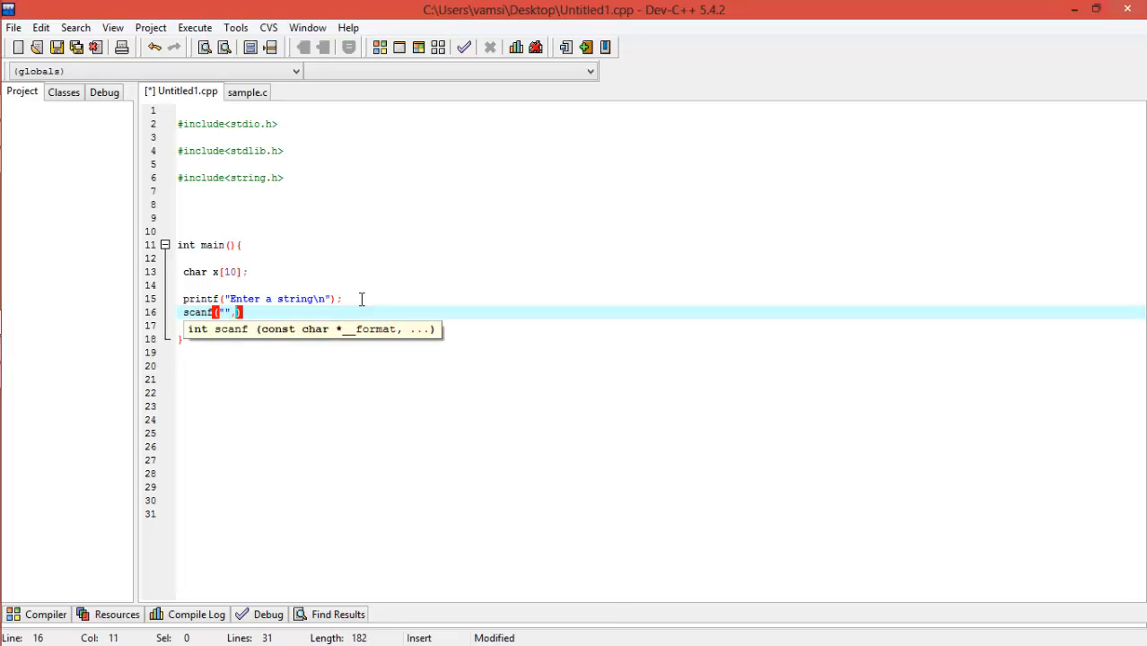
text(x)
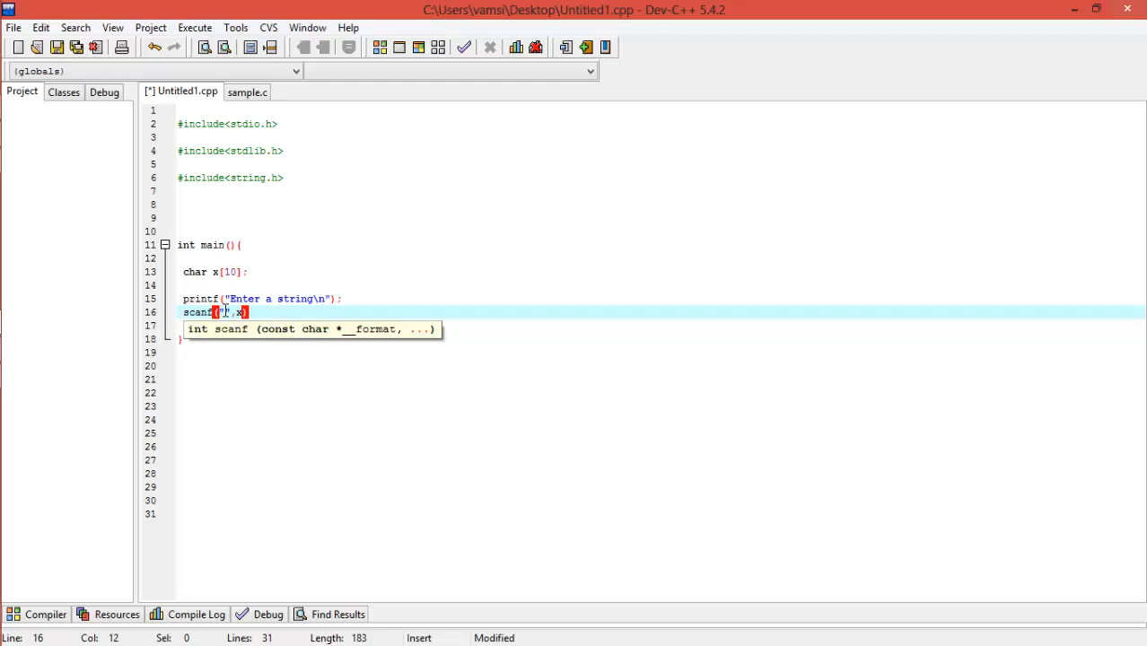
text(%s)
text(E)
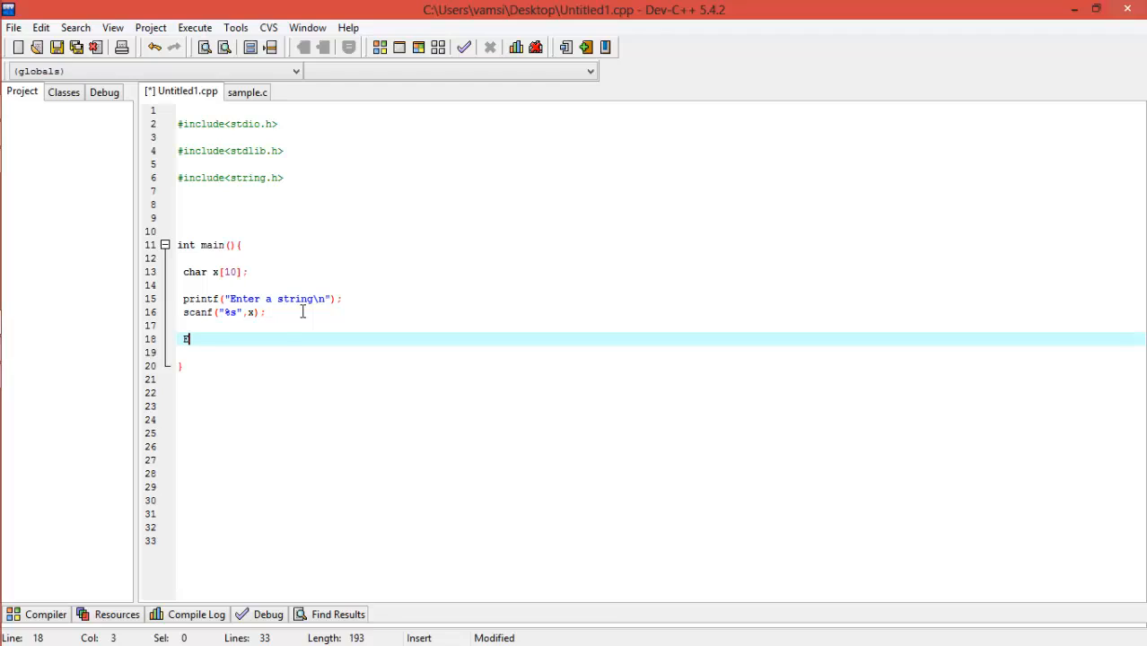
text(nter)
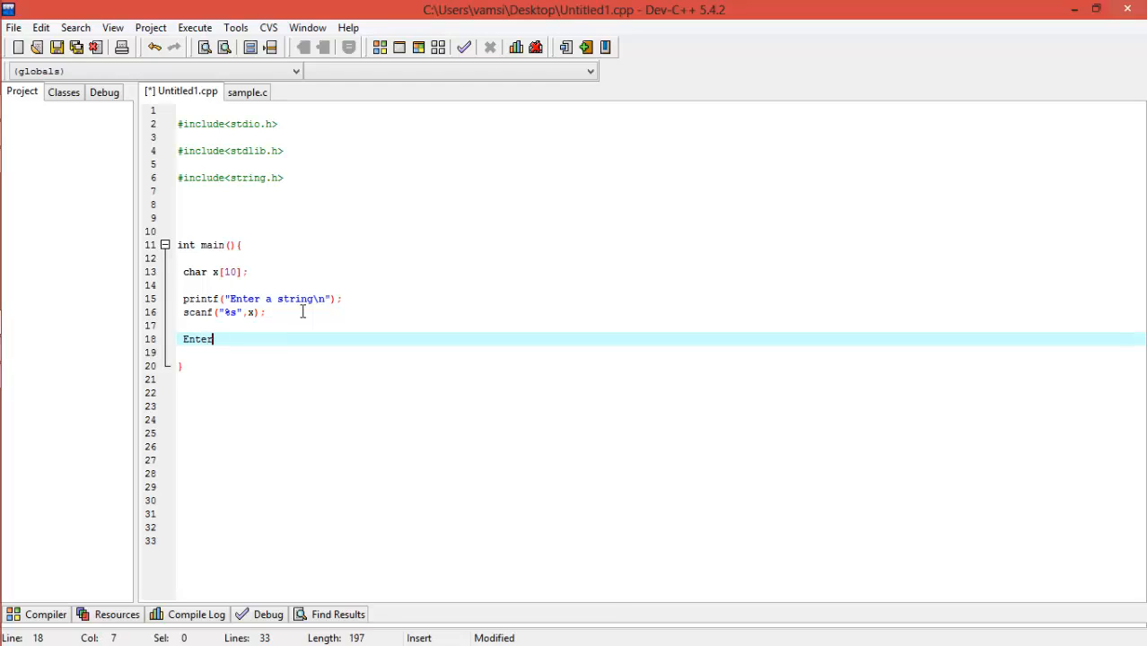
key(BackSpace)
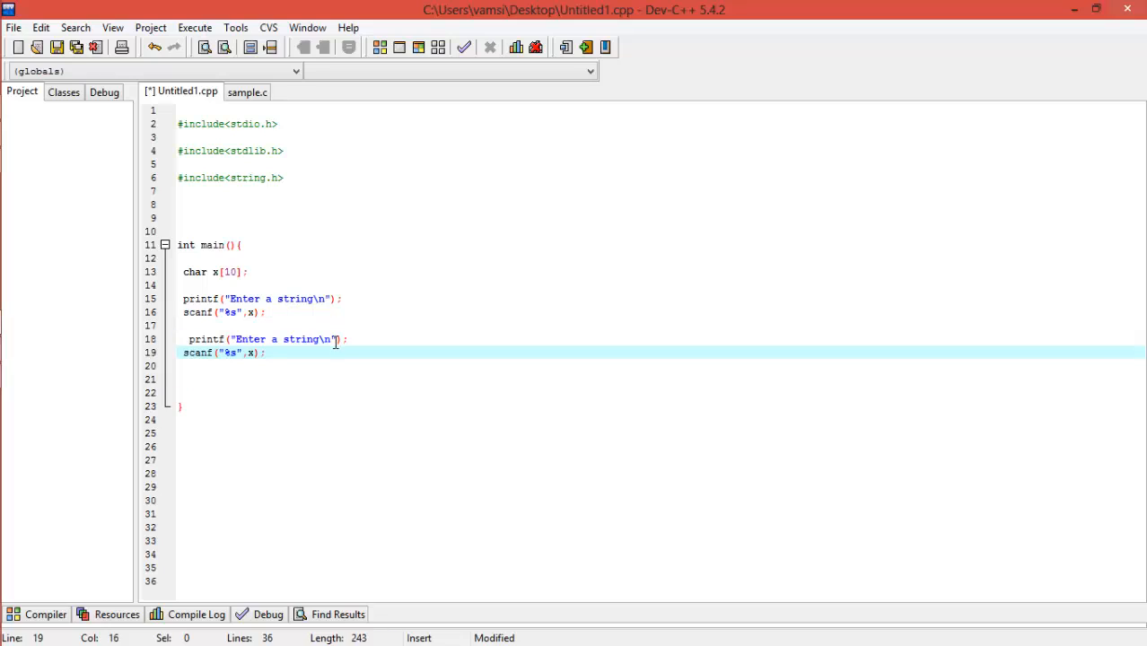
- Reword the second prompt to "Enter another string" reading into y
click(278, 339)
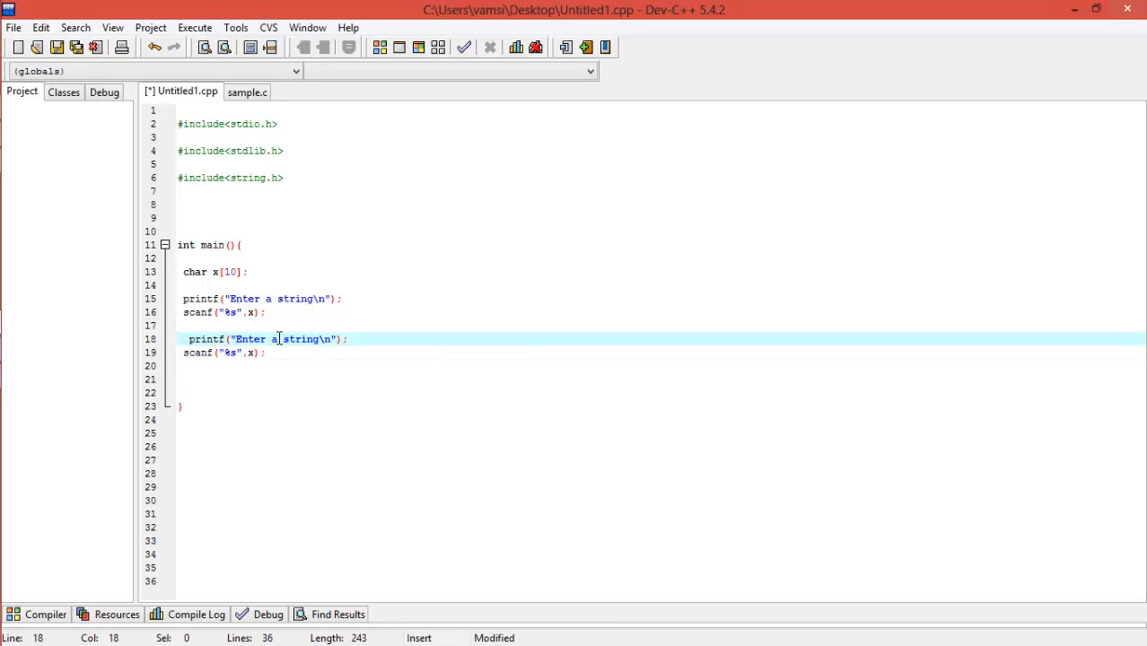
text(nother s)
click(222, 352)
text(y)
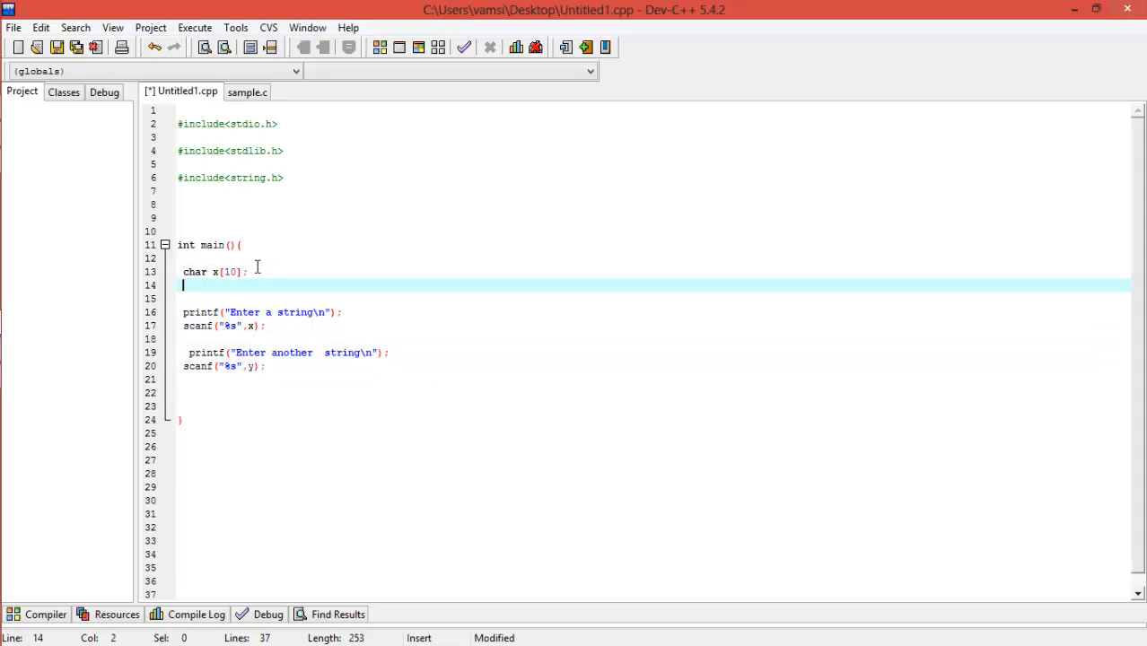
- Declare a ten-character array y and begin the final printf
text(char y)
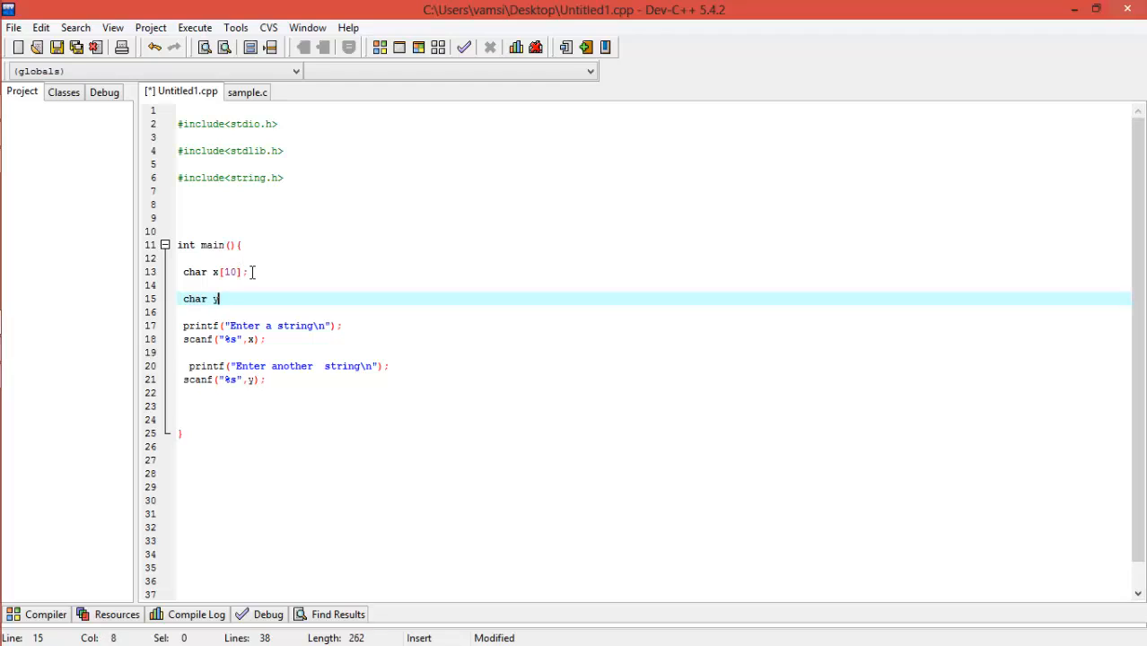
text([10];)
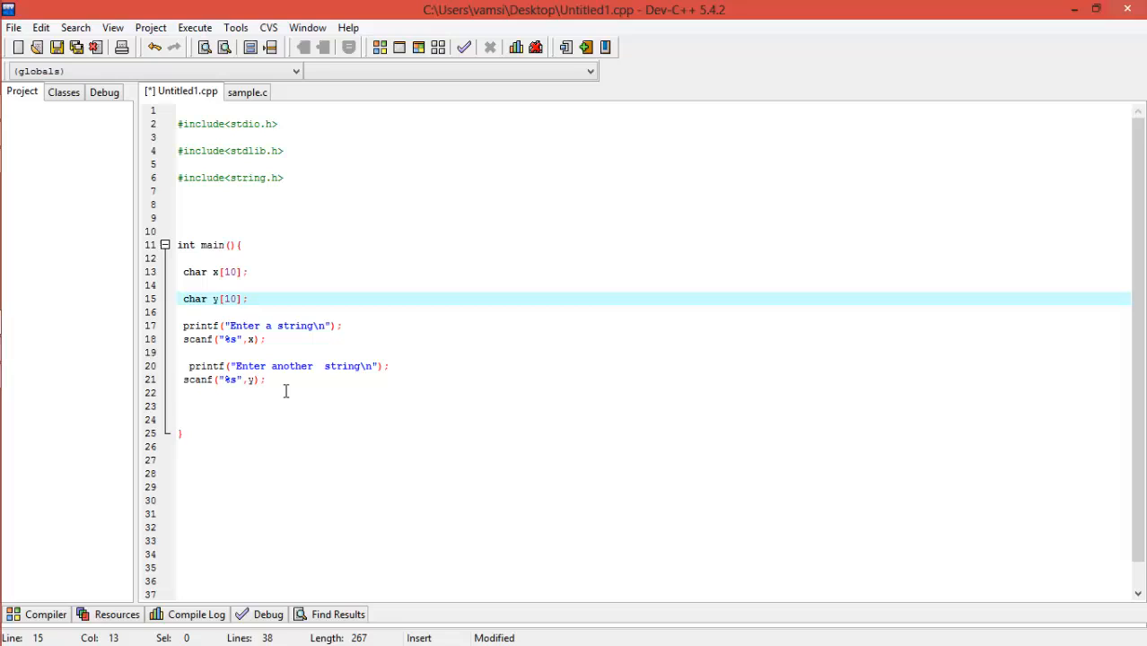
text(printf(")
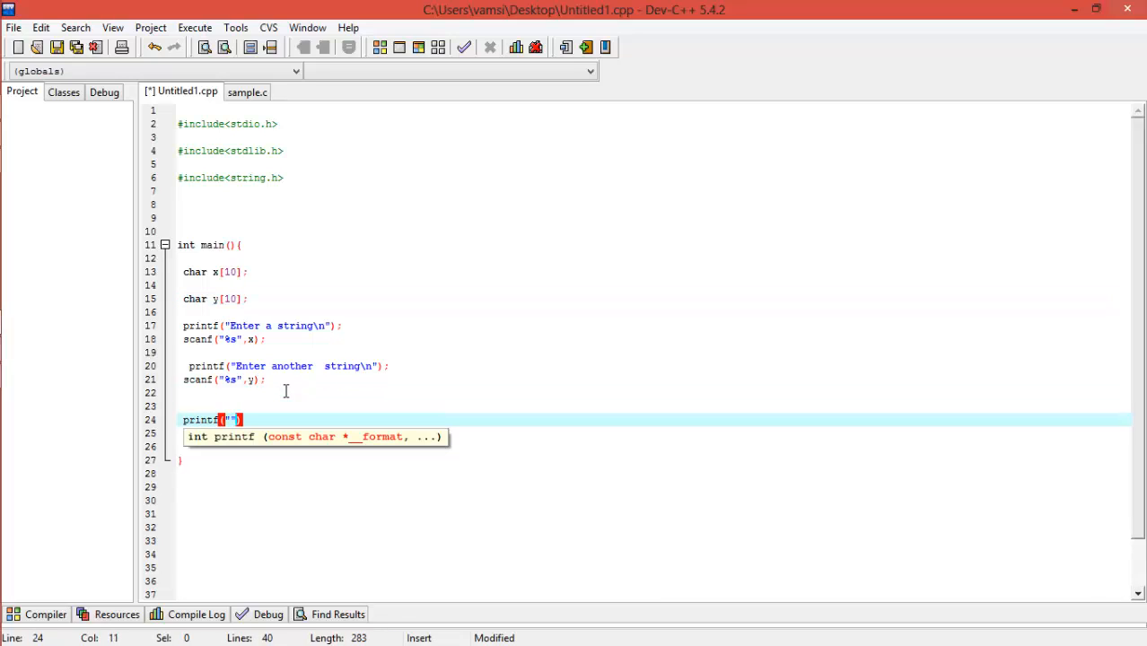
- Complete printf("%s \n %s", x, y); to print both strings on separate lines
text(,x,y)
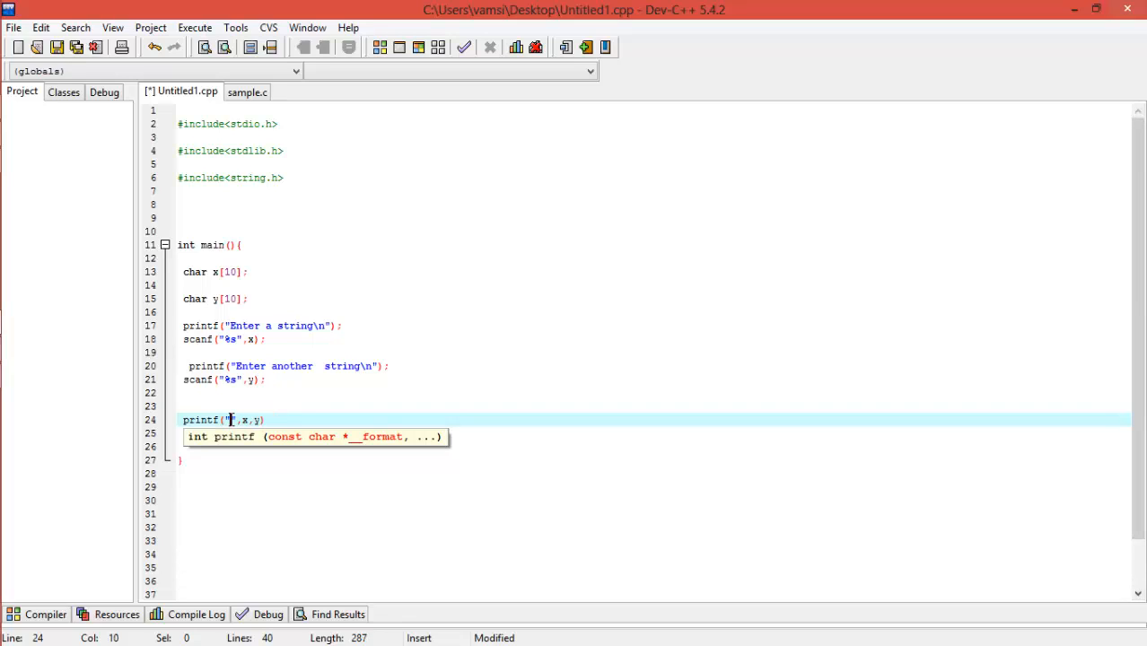
text(%s)
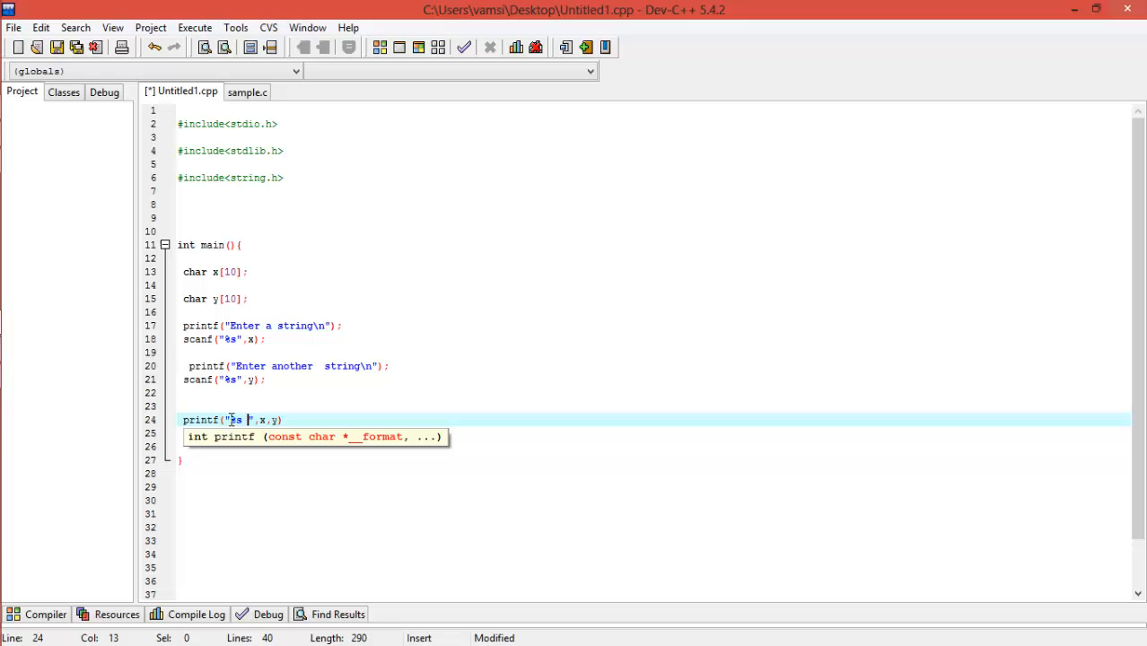
text(\n)
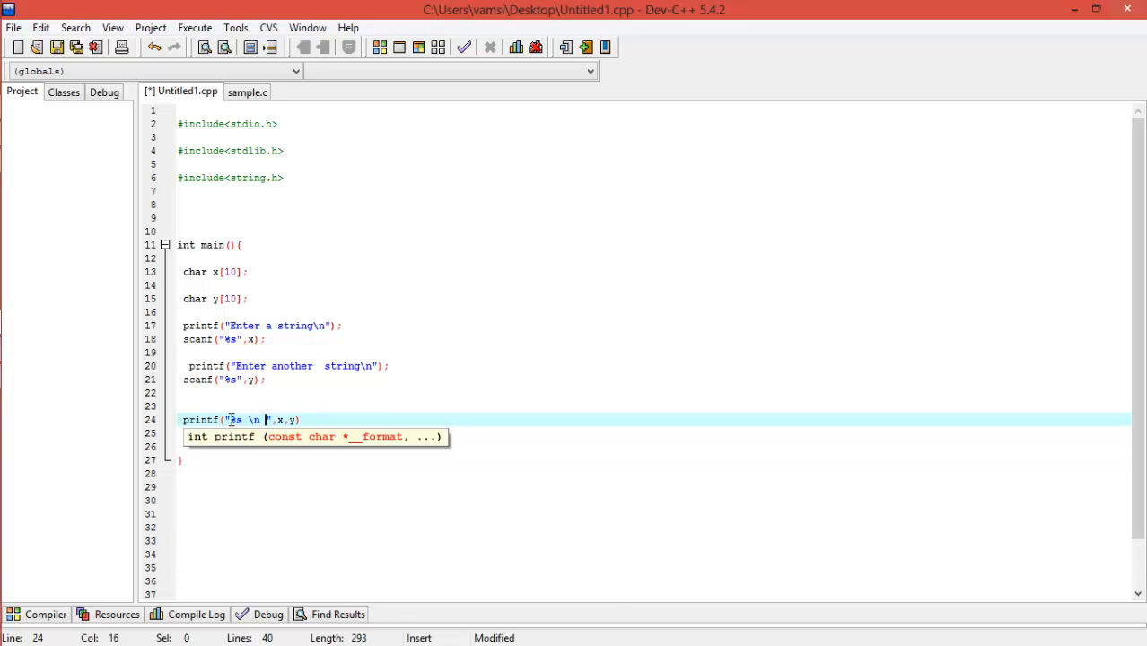
text(%s)
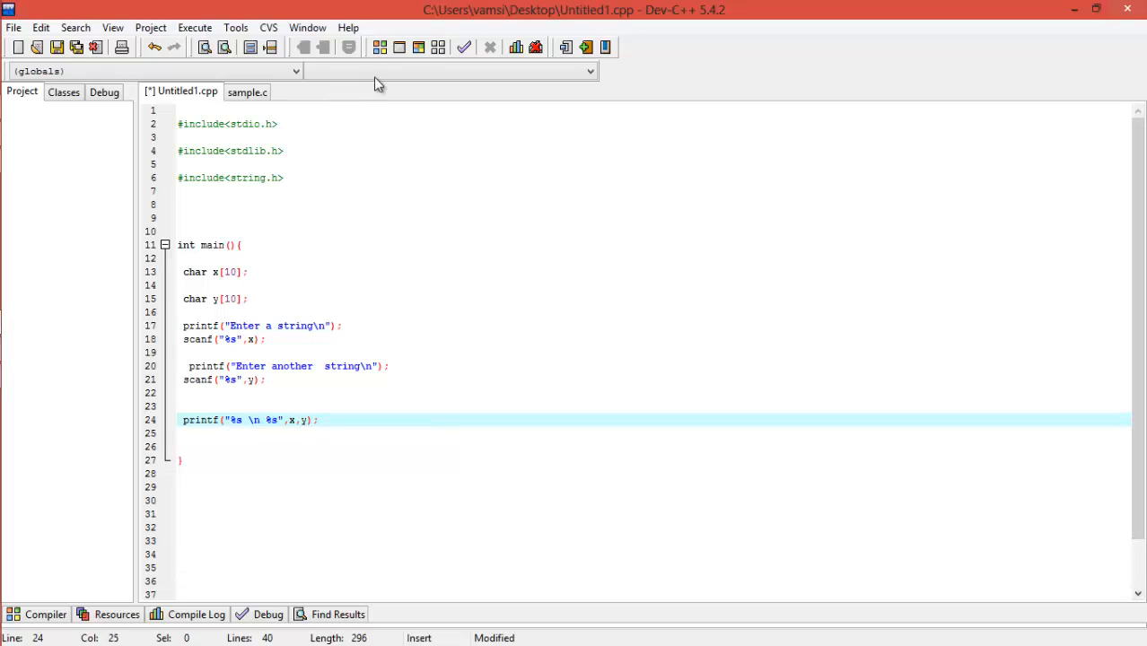
- Compile and run the program, entering "vamsi" at the first prompt
click(416, 47)
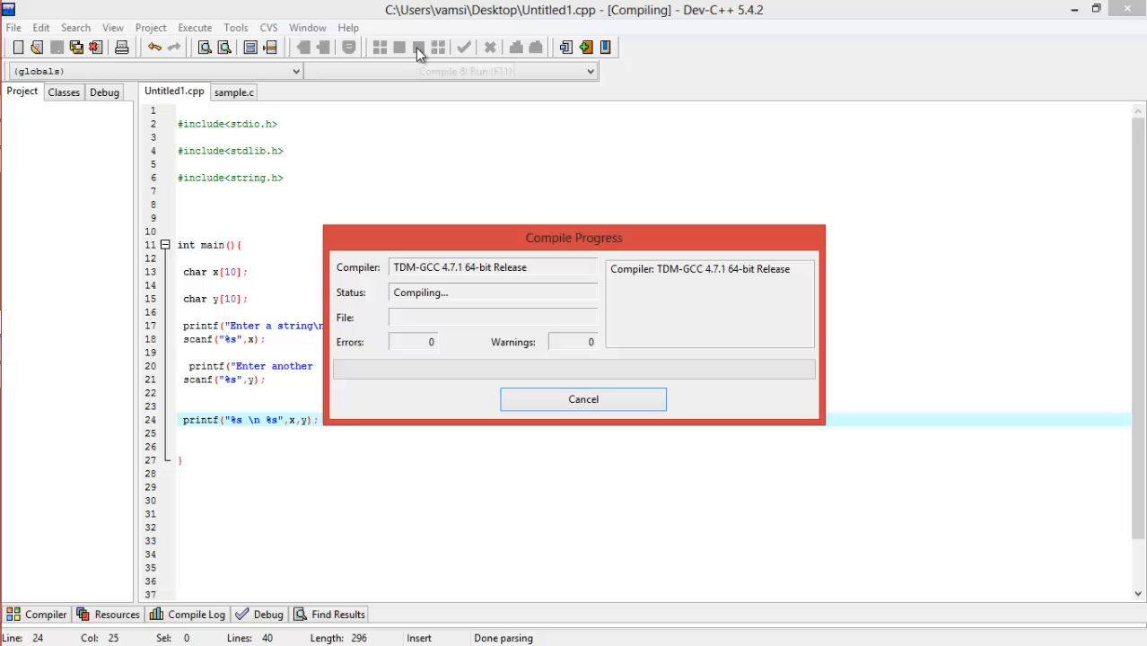
mouse_move(416, 47)
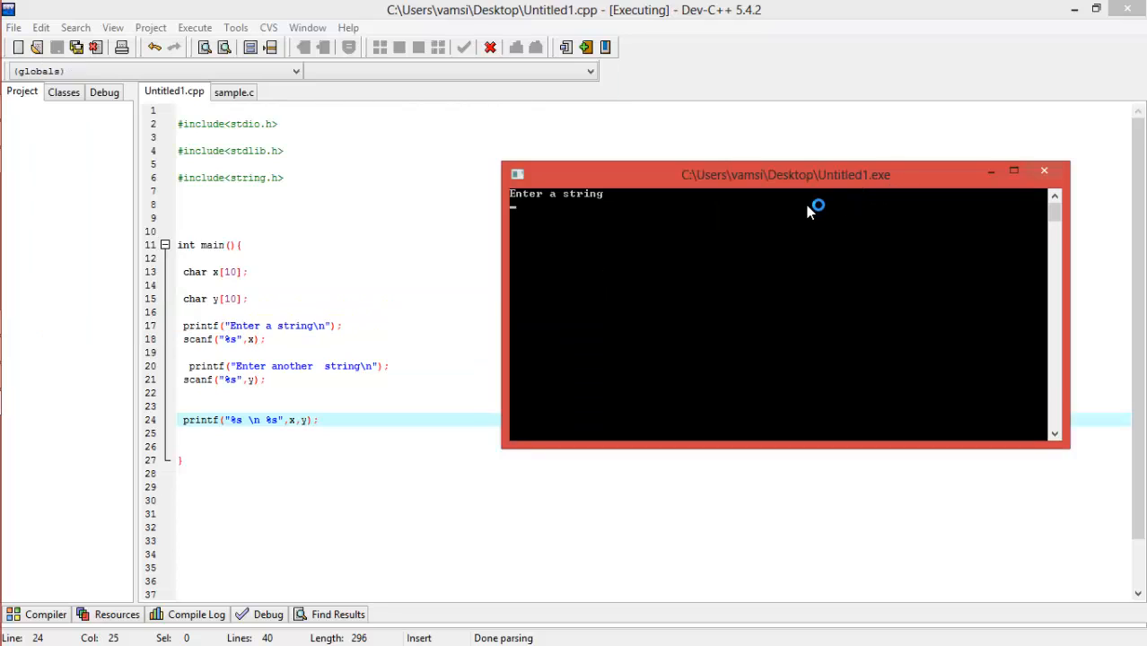
text(vamsi)
text(krishna)
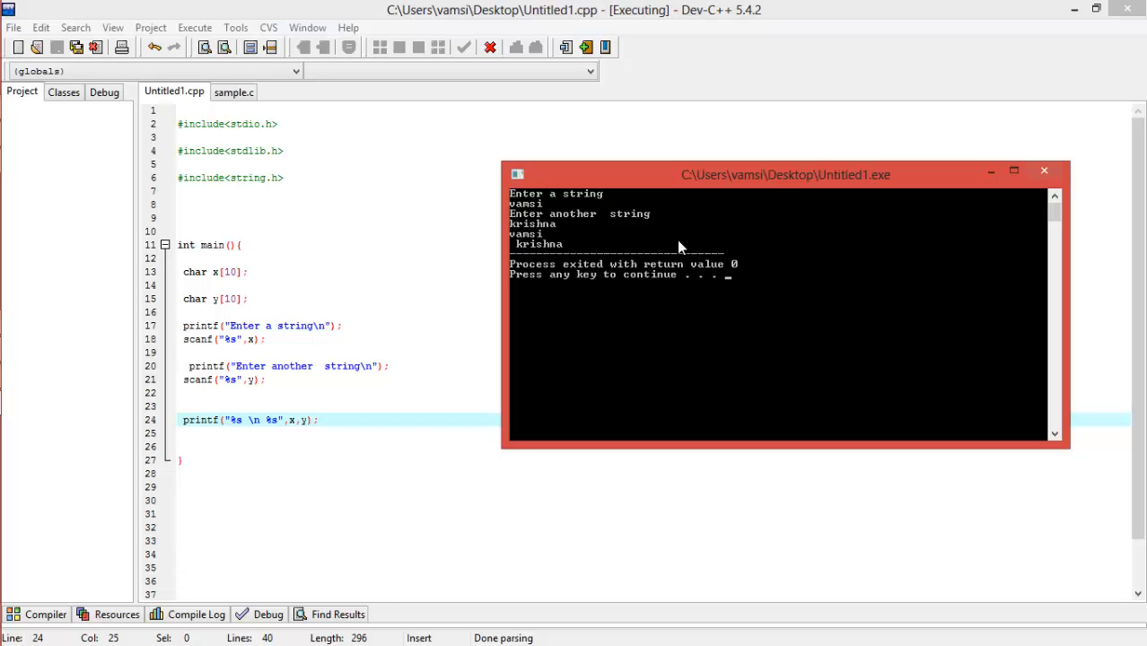
mouse_move(535, 233)
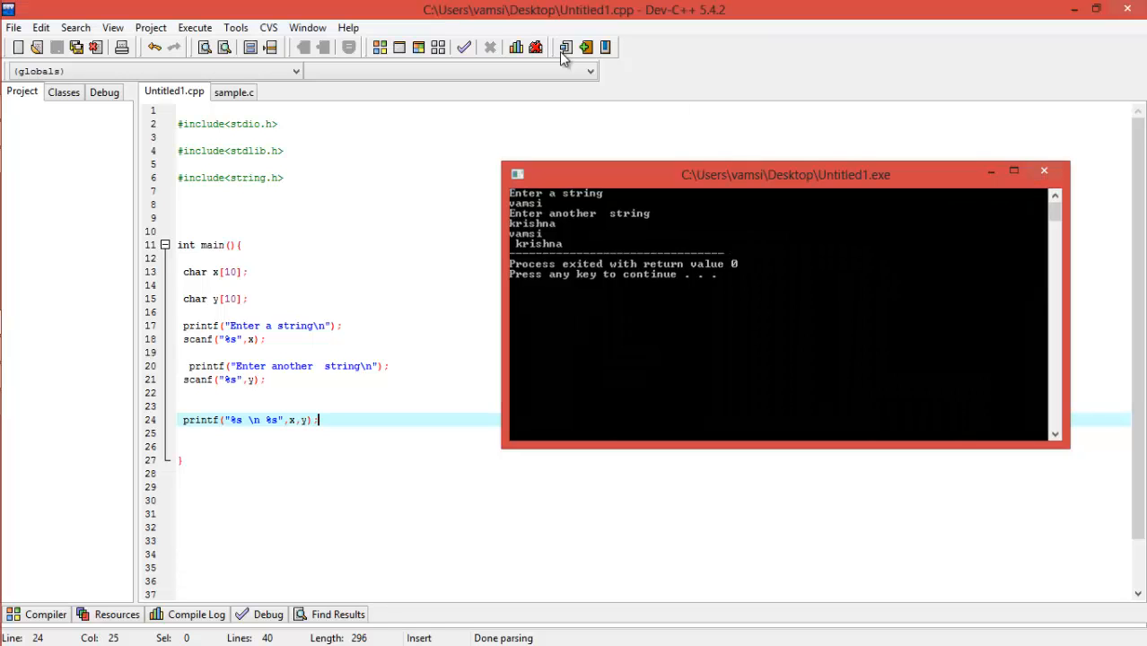
click(565, 46)
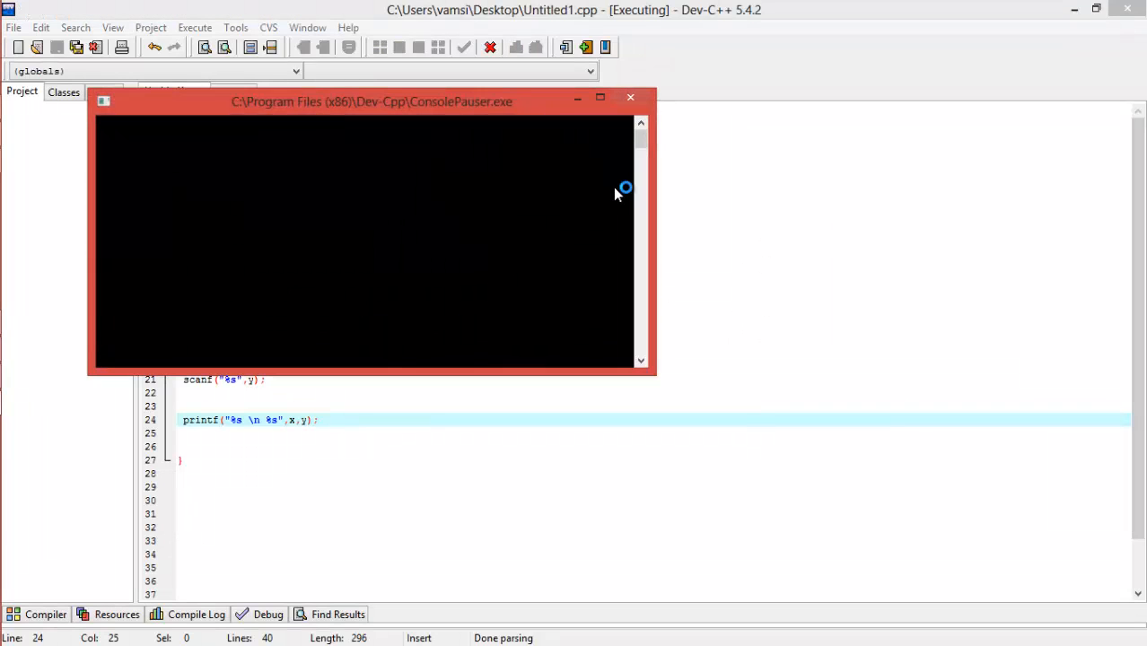
text(vamsi)
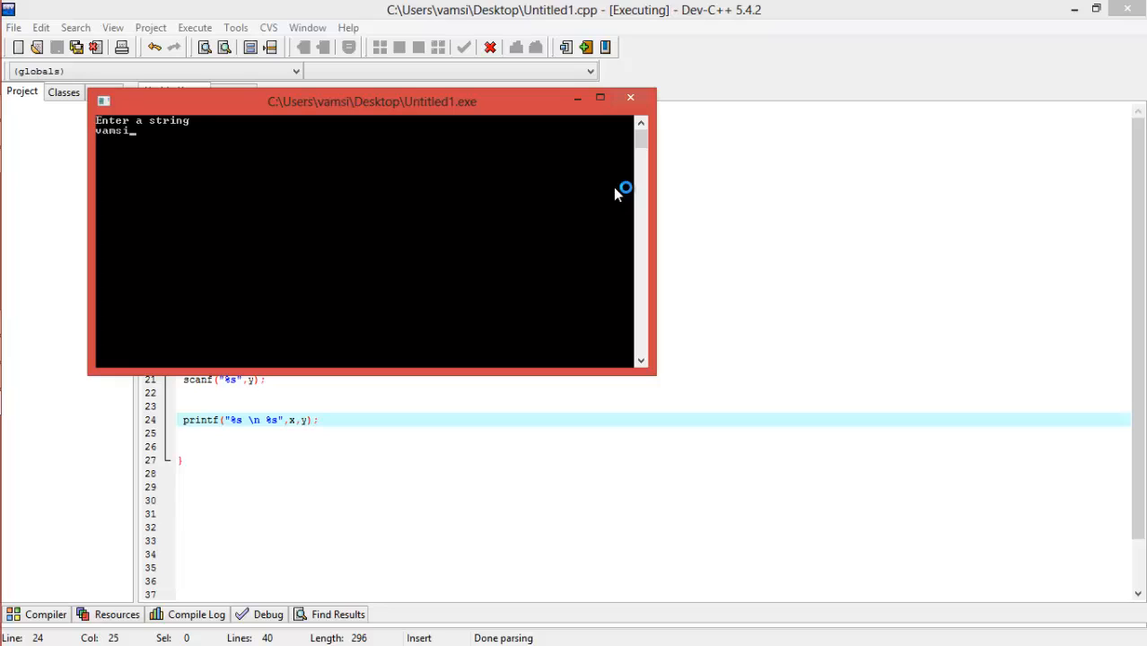
text(krishna)
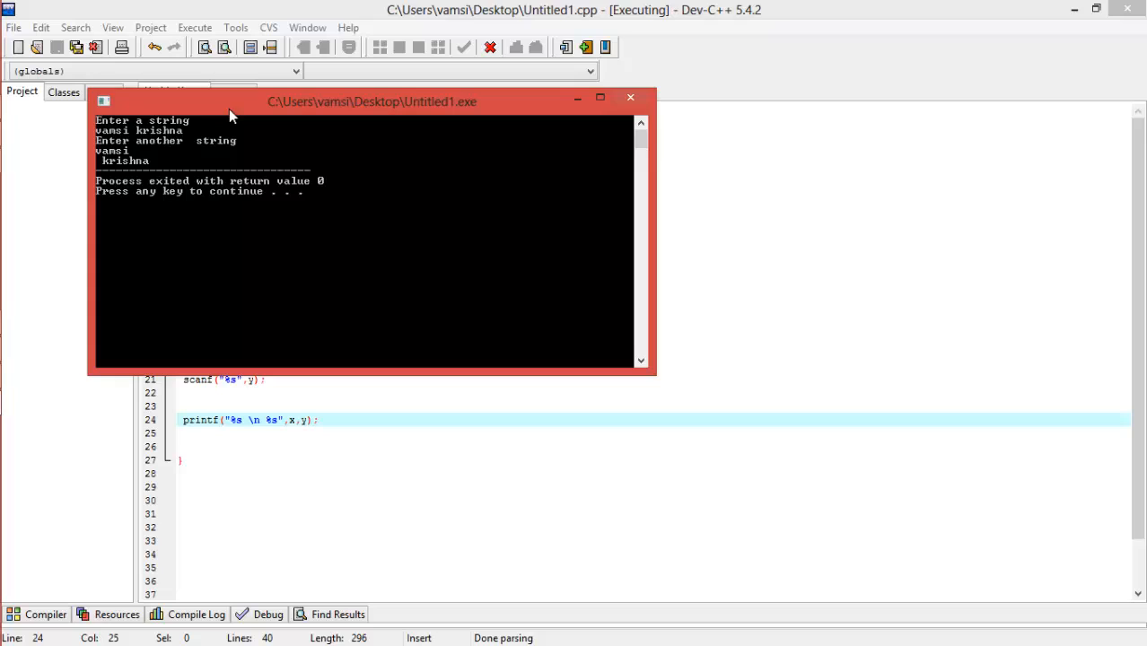
drag(372, 101, 877, 132)
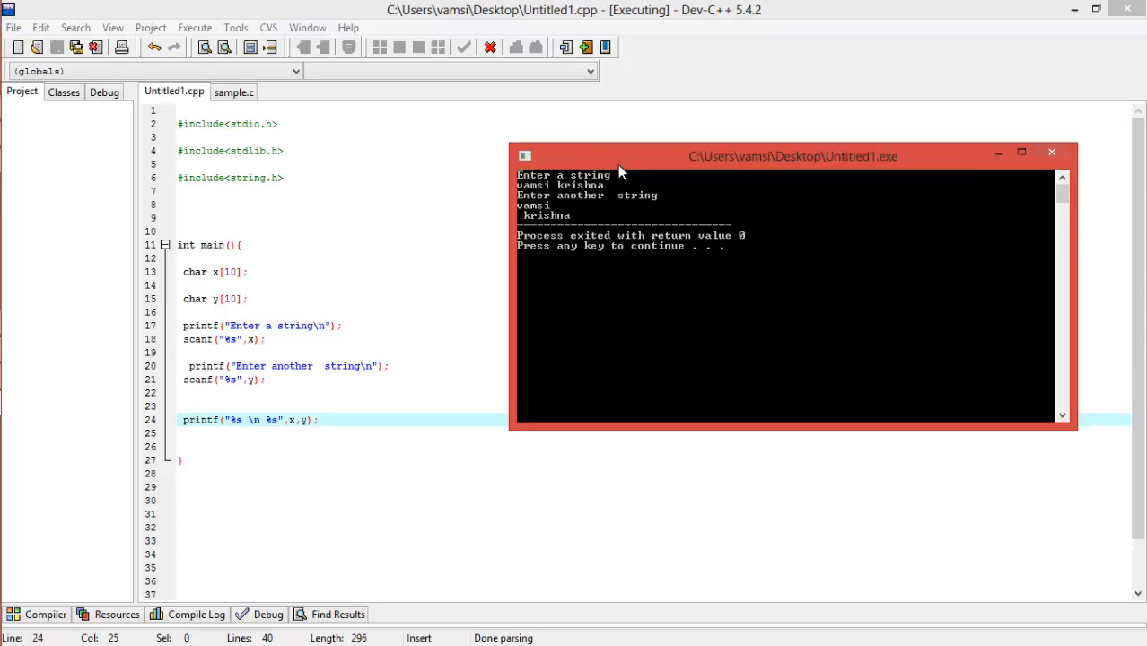
mouse_move(578, 183)
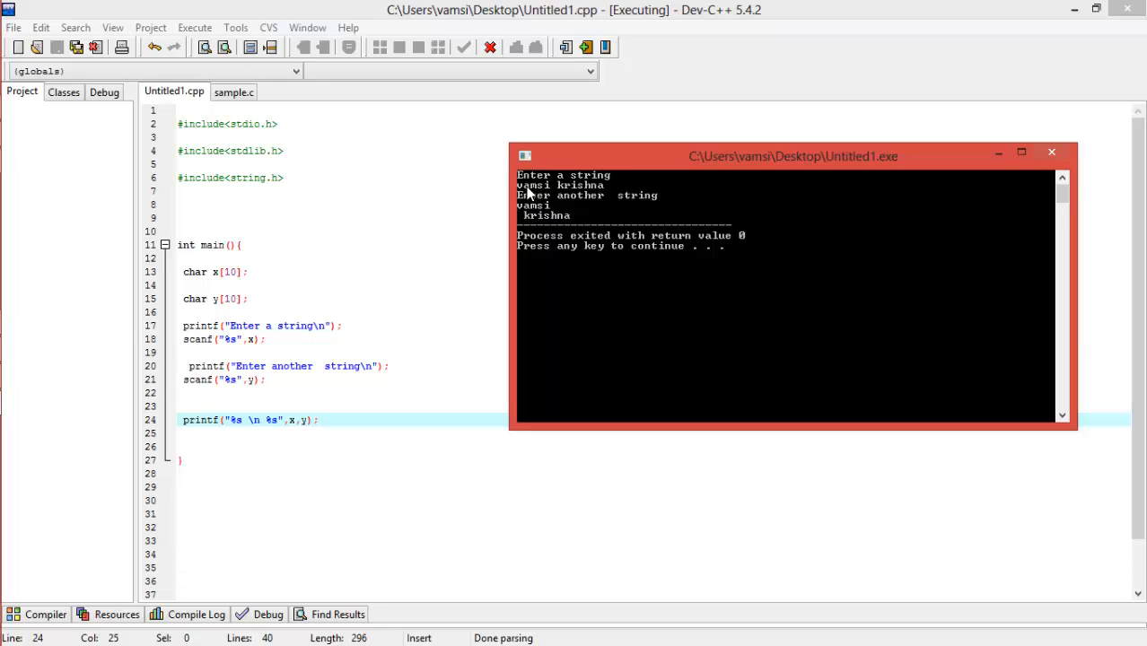
mouse_move(591, 194)
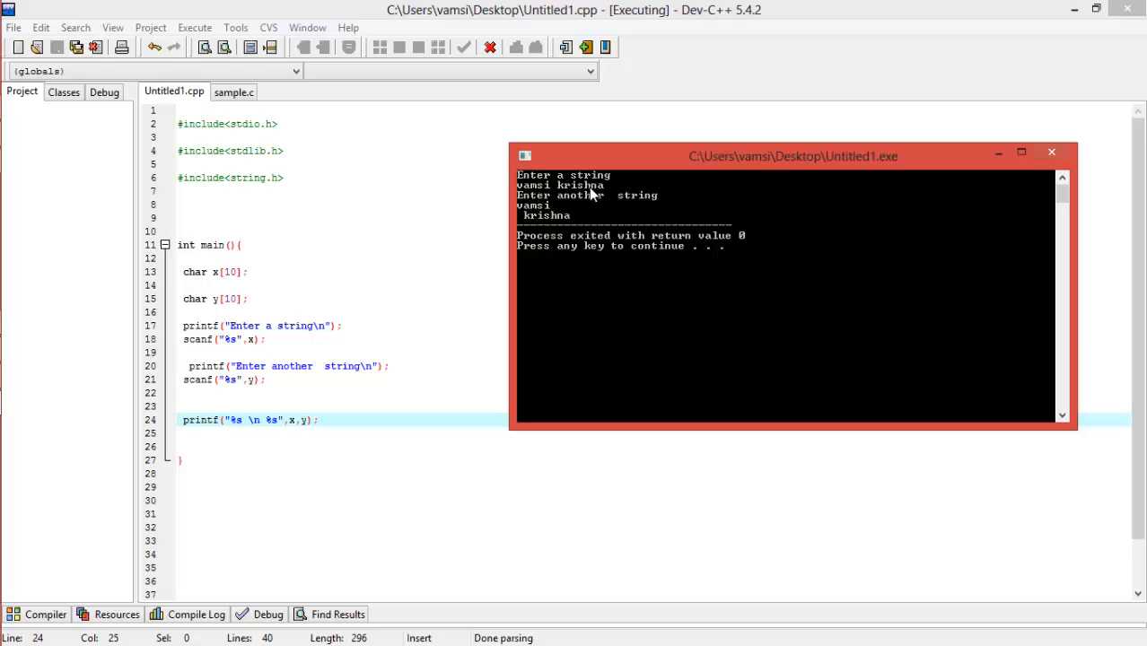
mouse_move(614, 194)
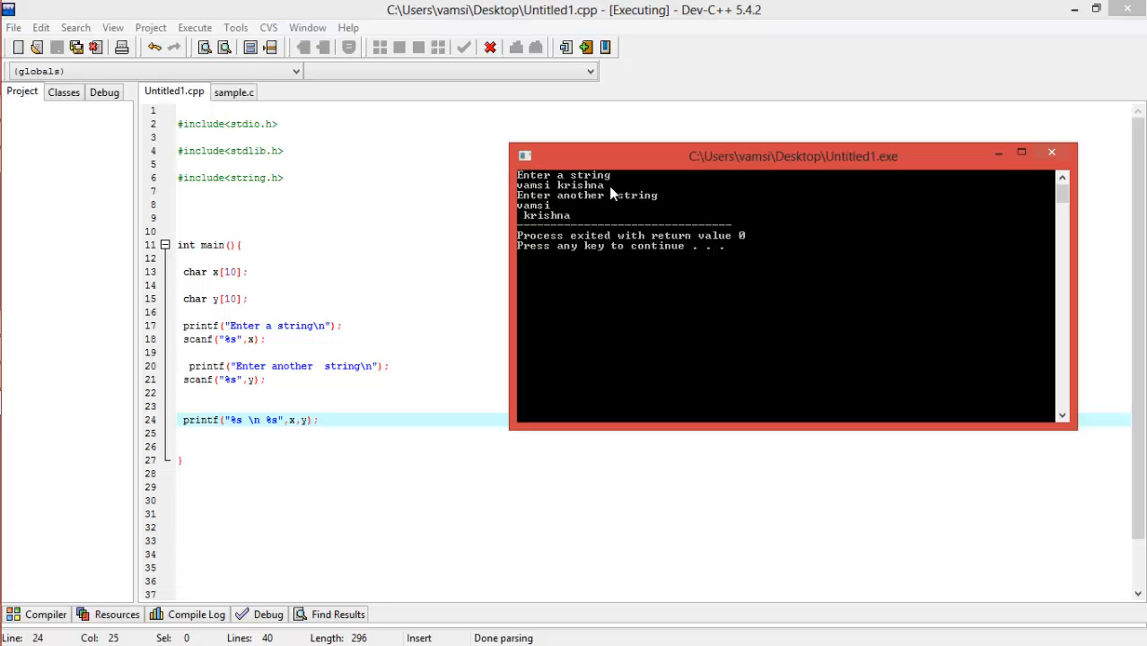
mouse_move(743, 181)
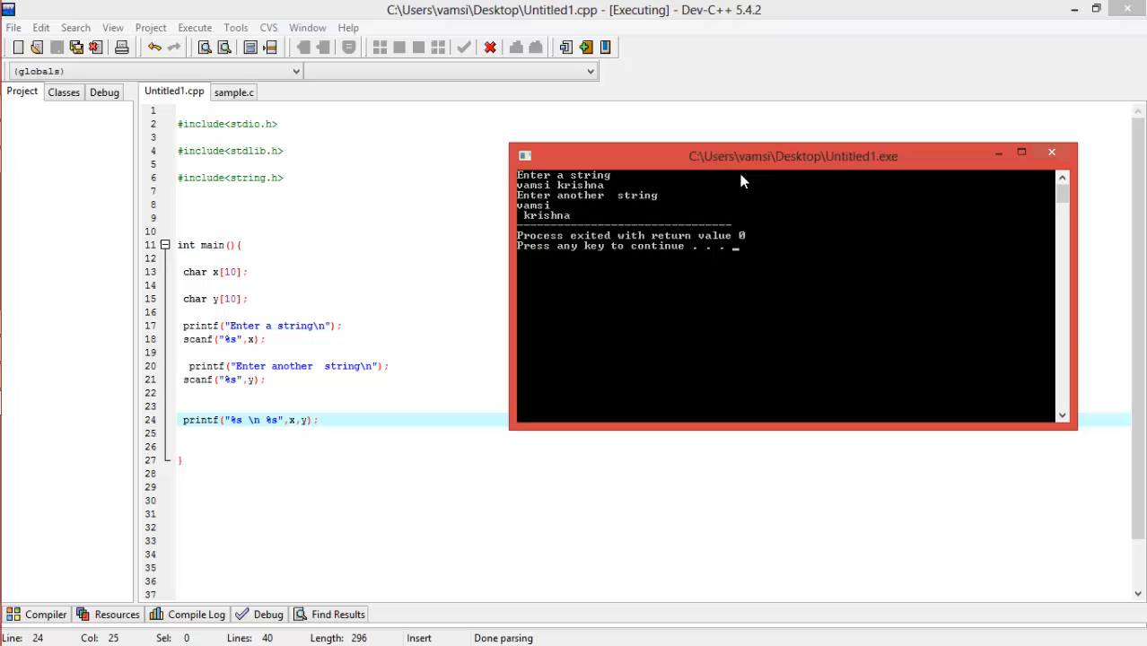
mouse_move(752, 179)
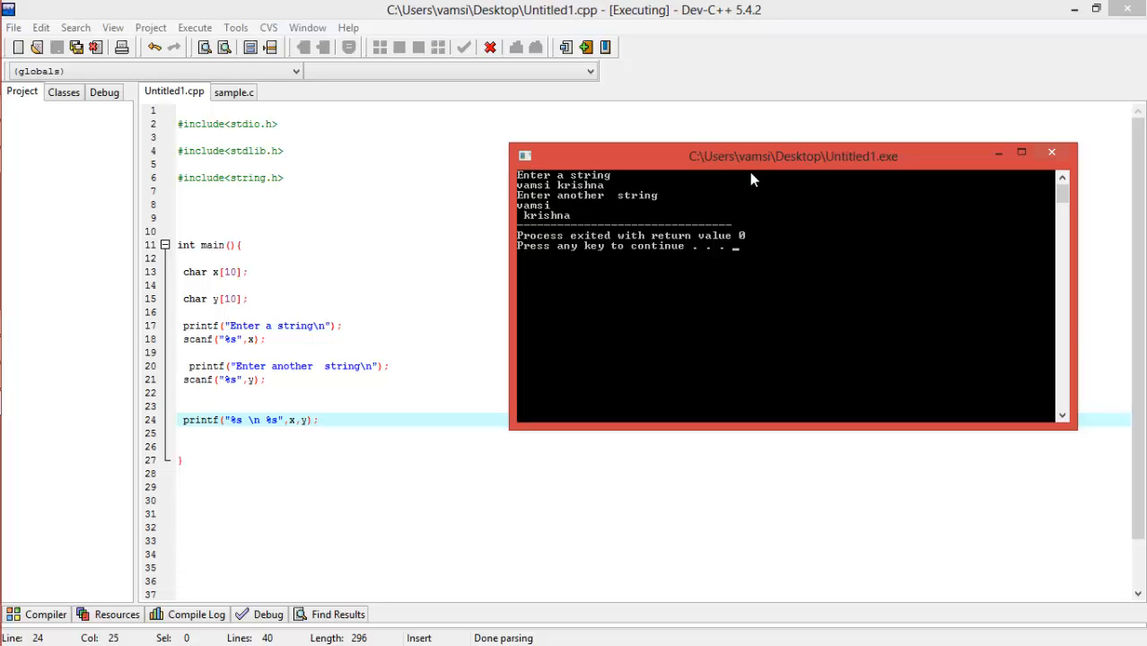
mouse_move(1052, 152)
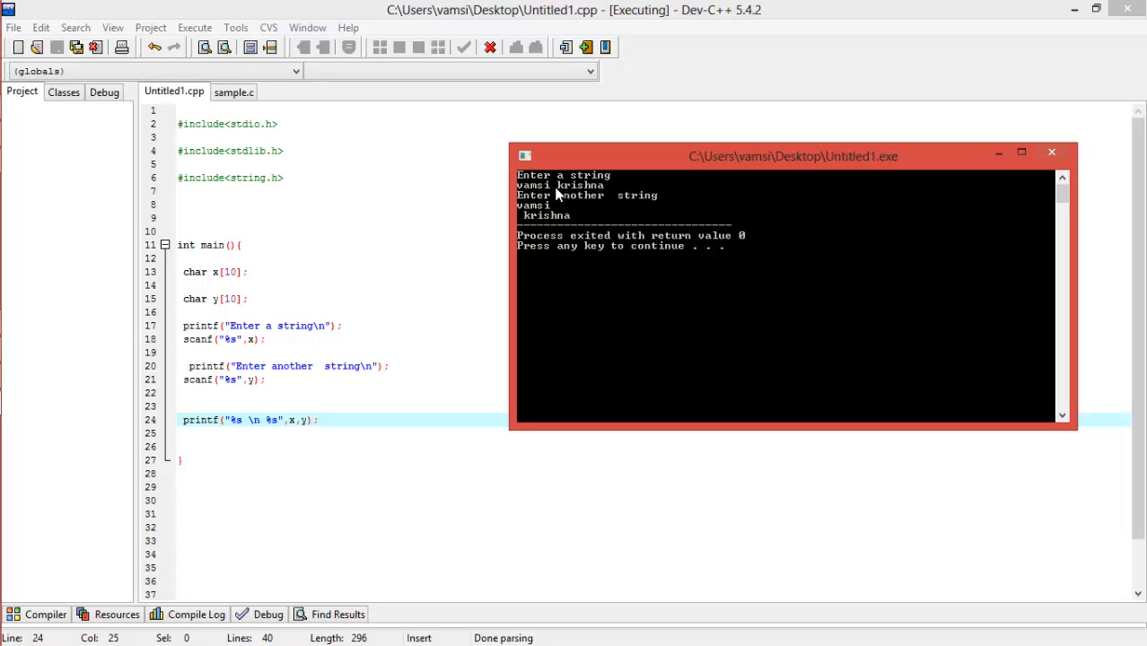
mouse_move(583, 192)
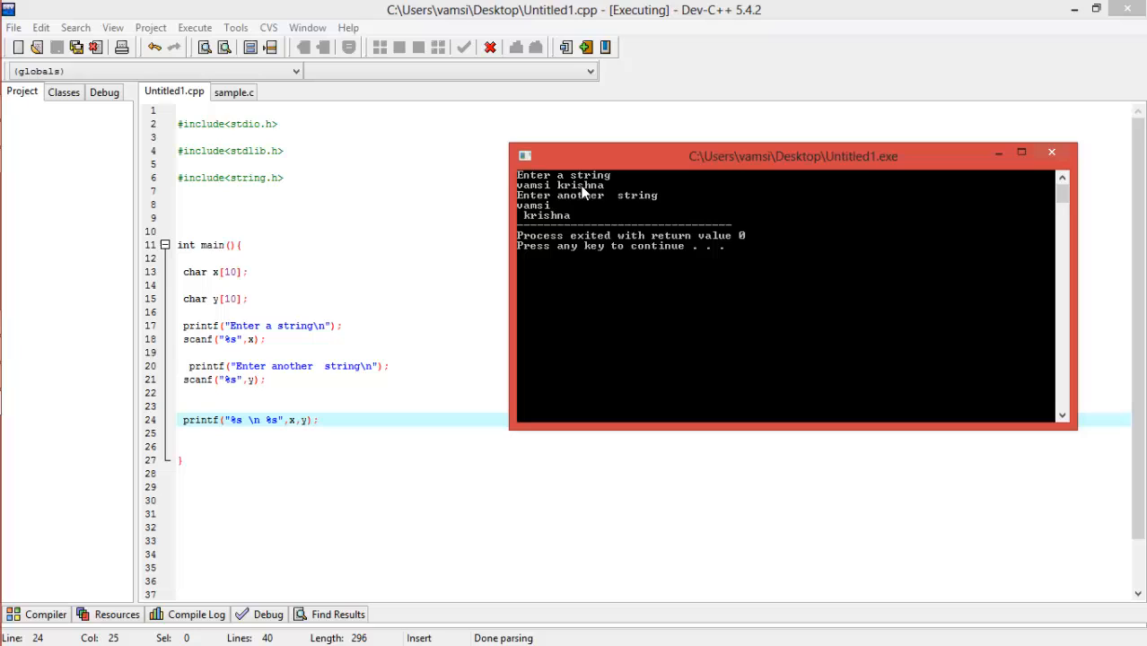
mouse_move(542, 194)
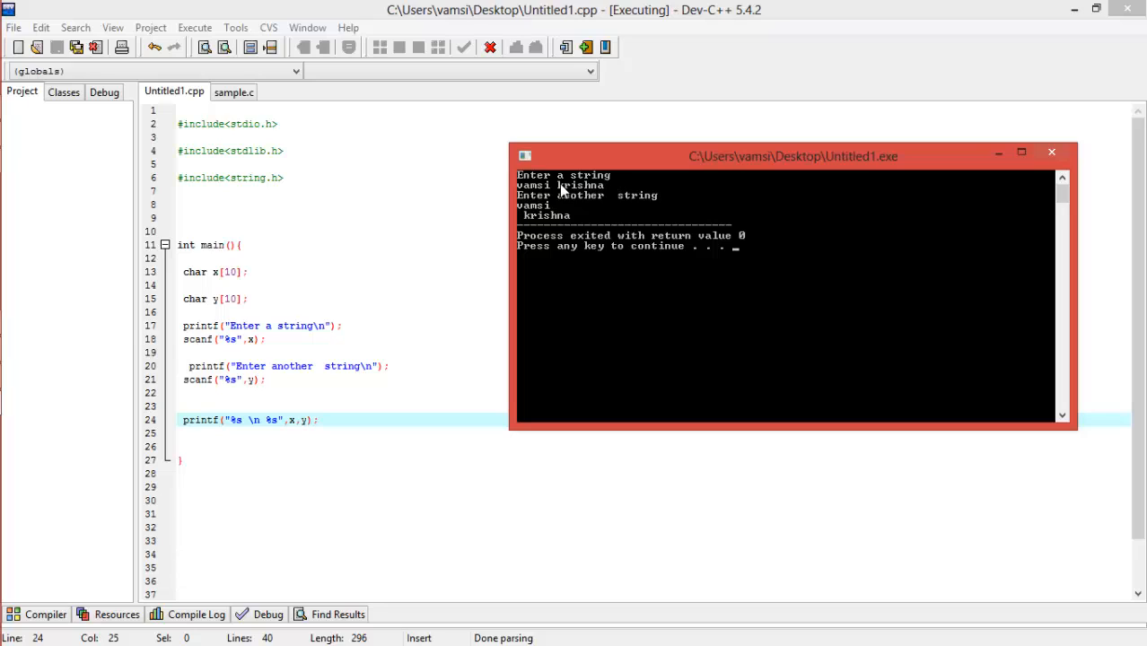
mouse_move(237, 360)
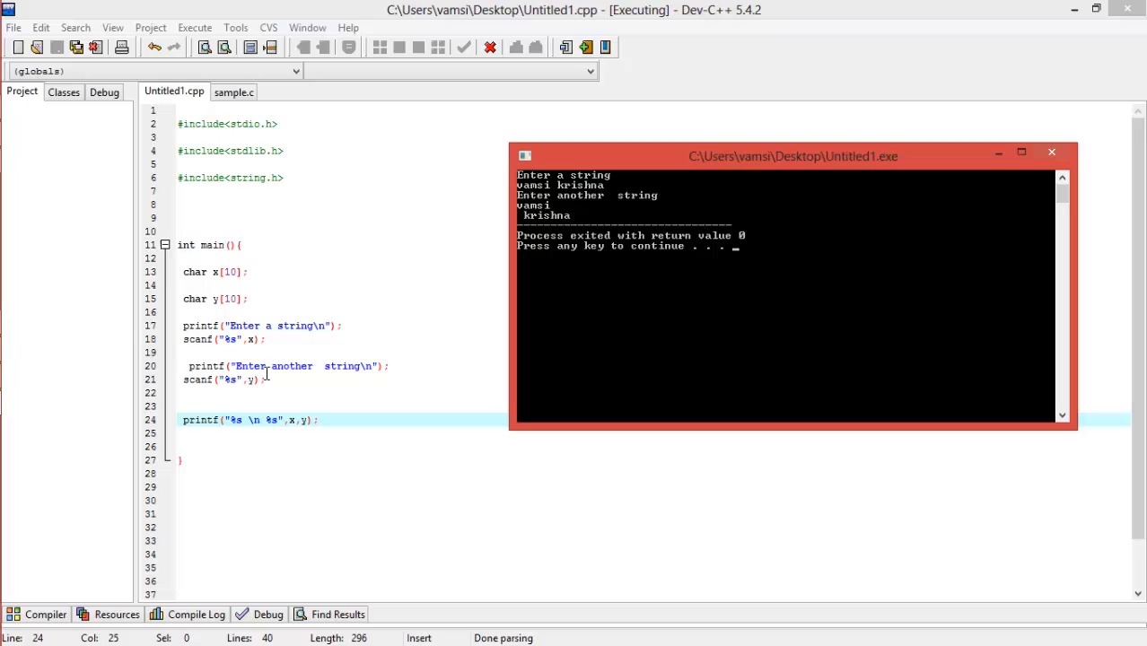
mouse_move(527, 242)
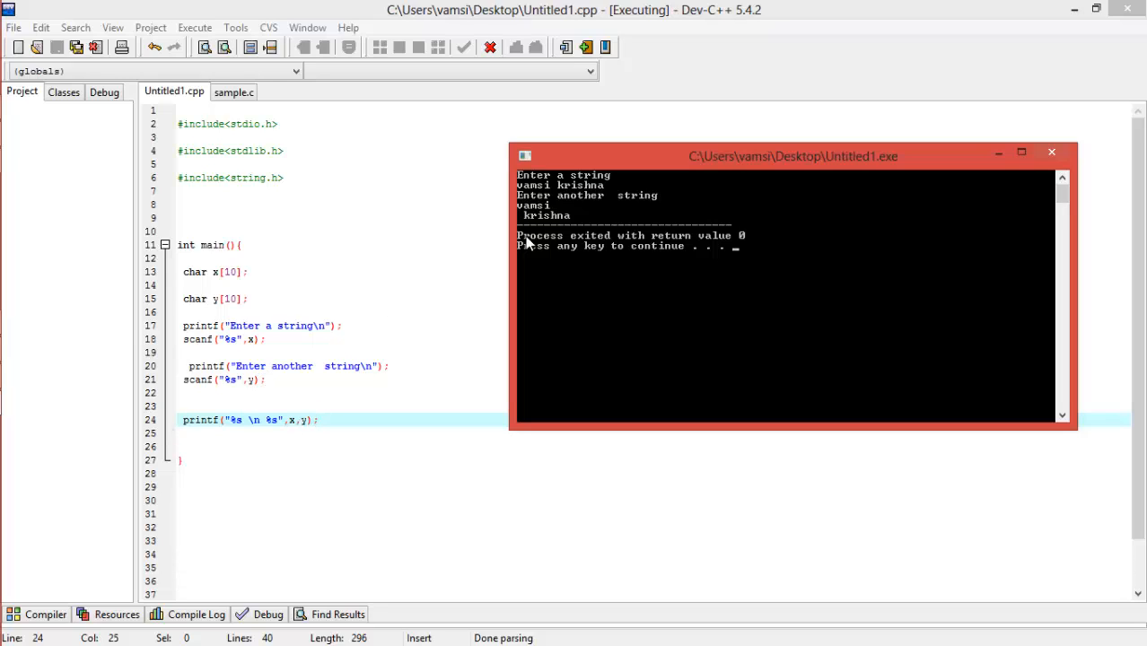
mouse_move(578, 219)
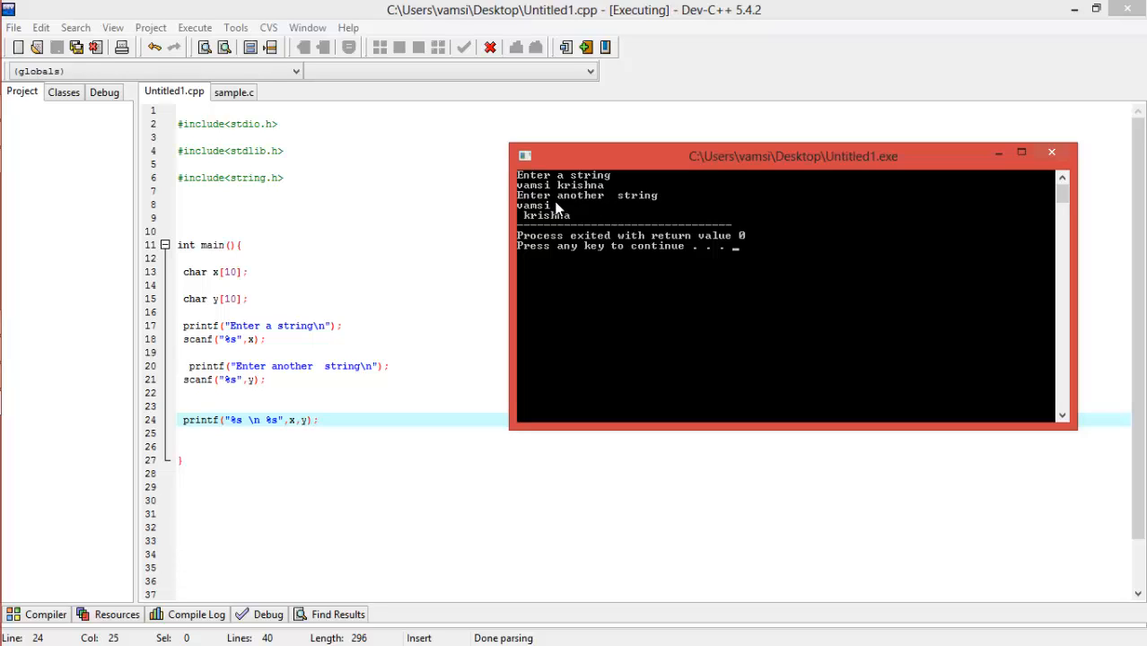
mouse_move(599, 189)
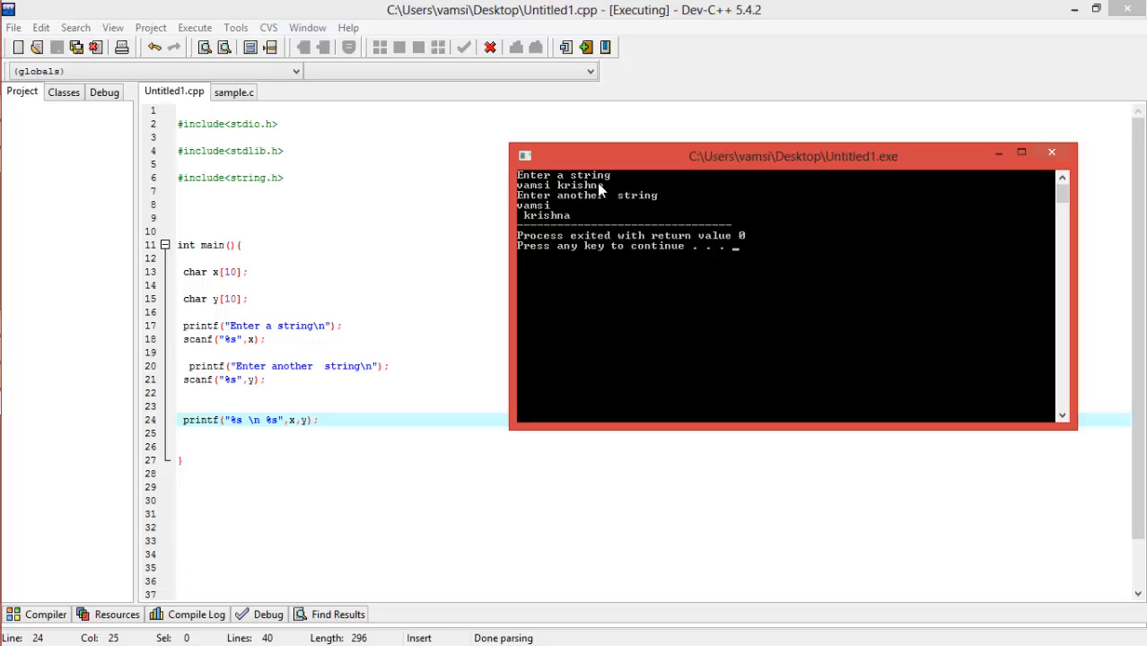
mouse_move(556, 193)
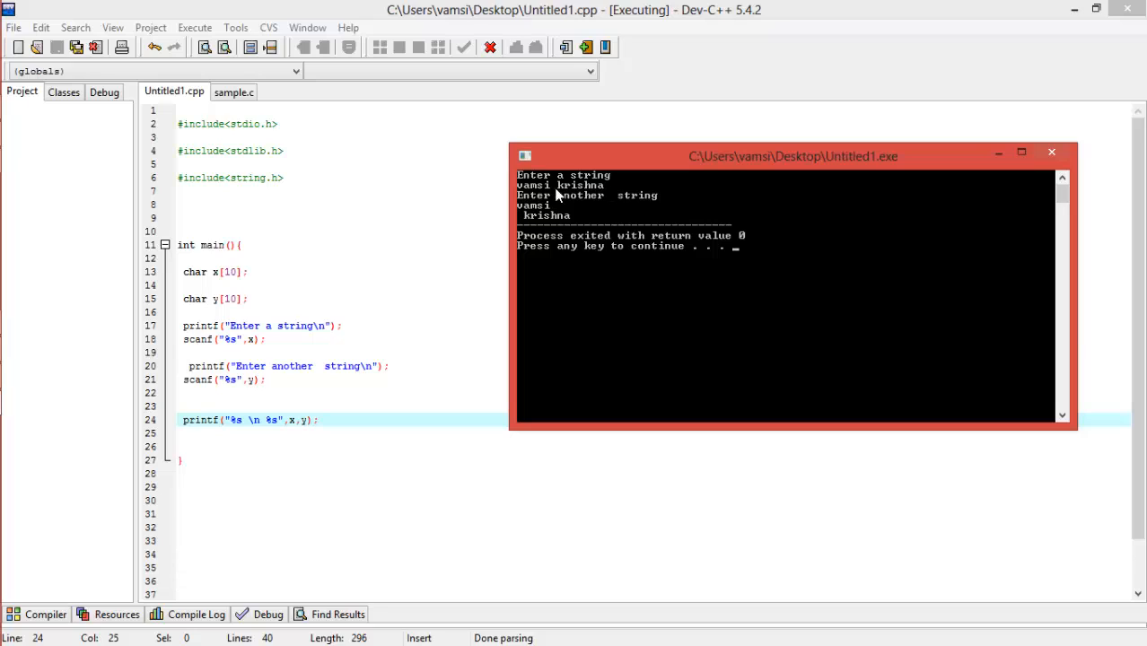
mouse_move(987, 140)
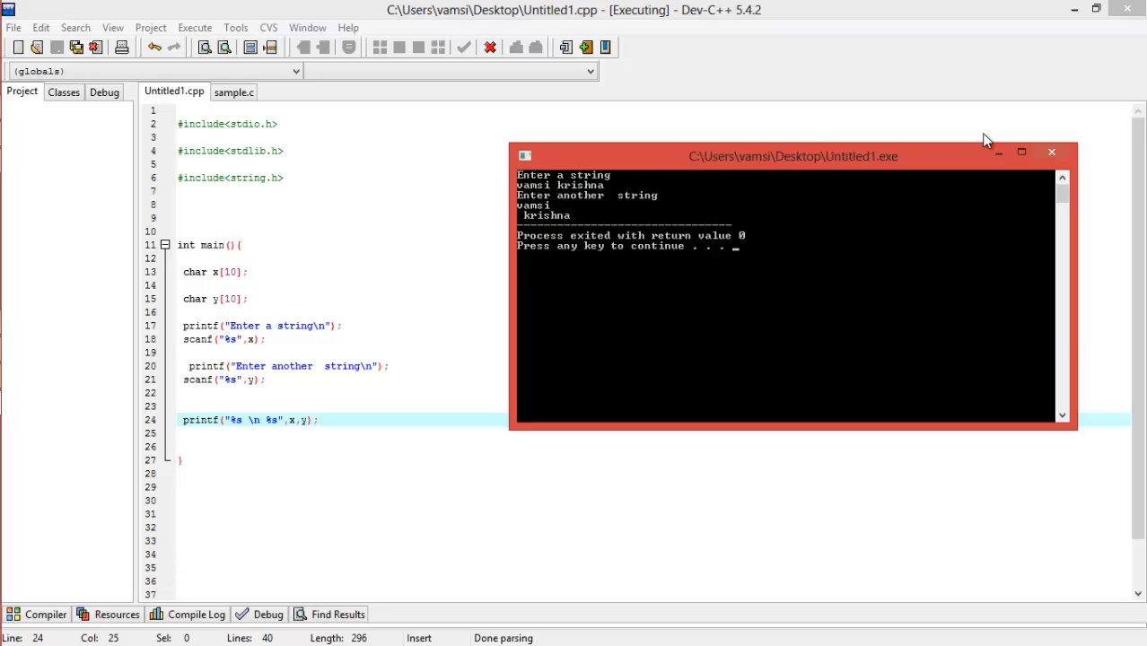
mouse_move(1052, 151)
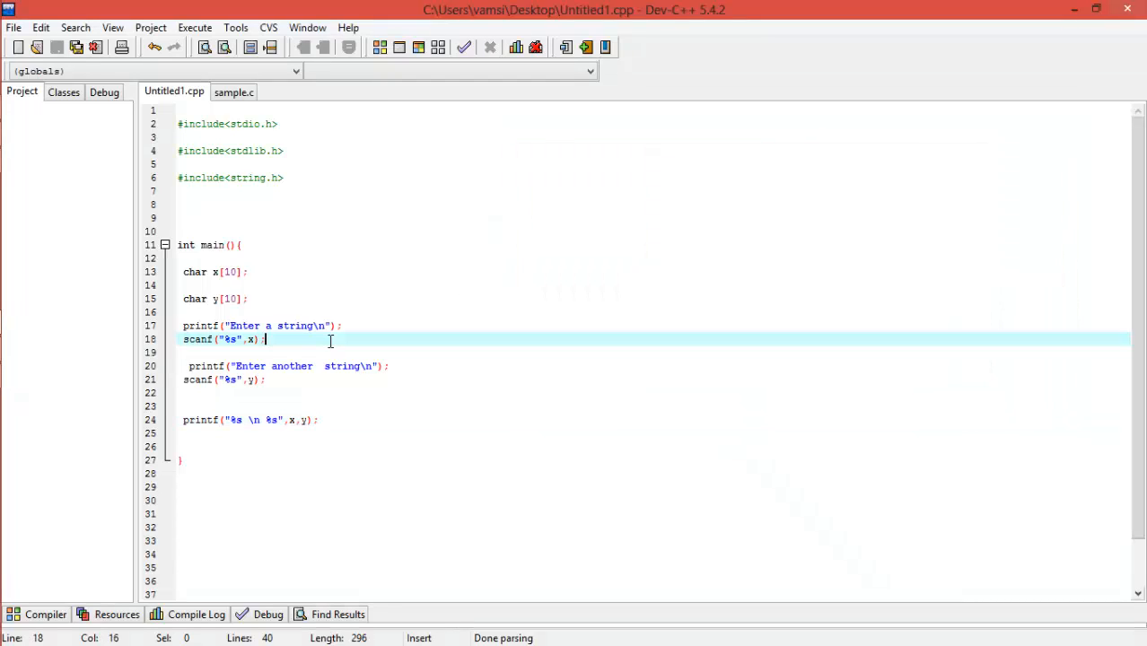
- Insert fflush(stdin); on a new line after the first scanf
text(flush()
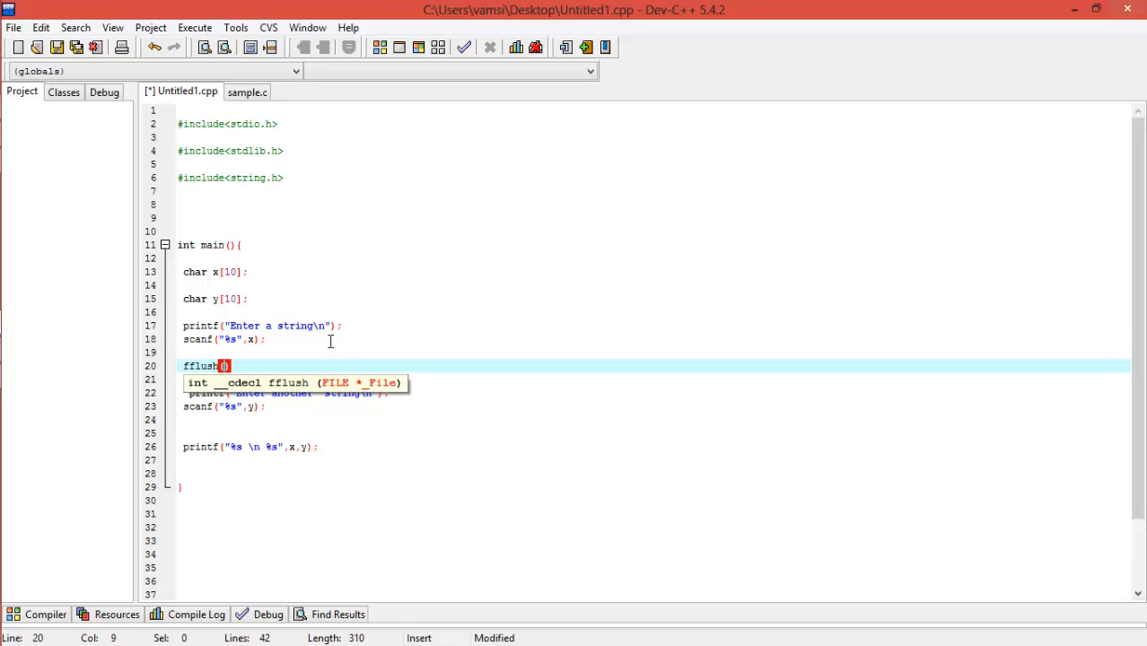
text("")
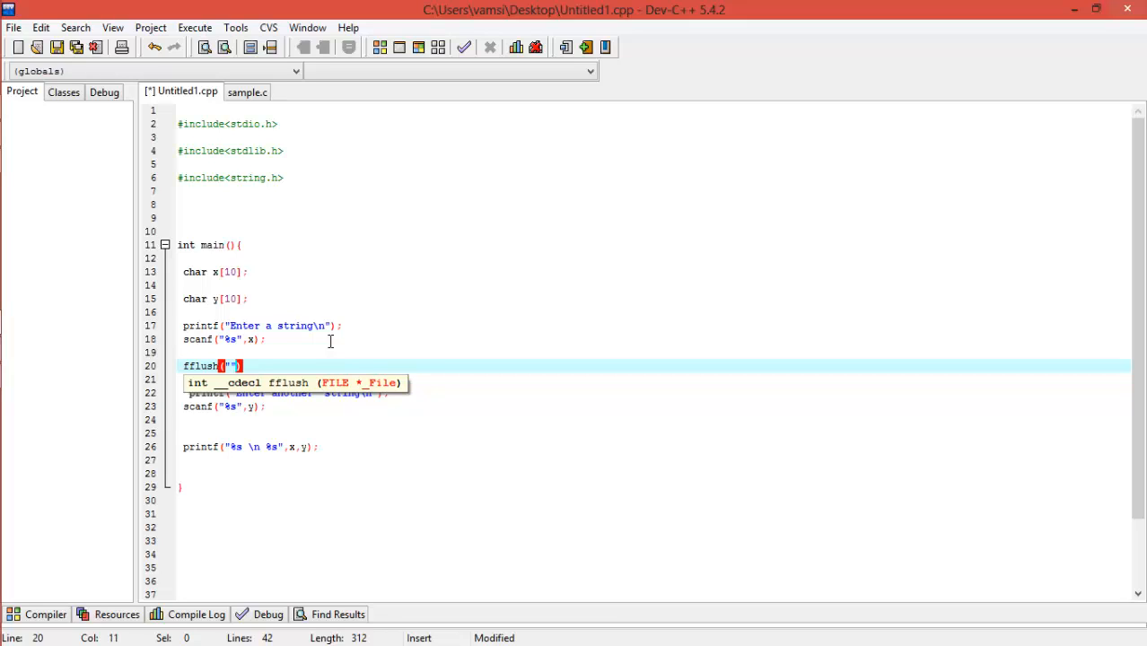
text(stdin)
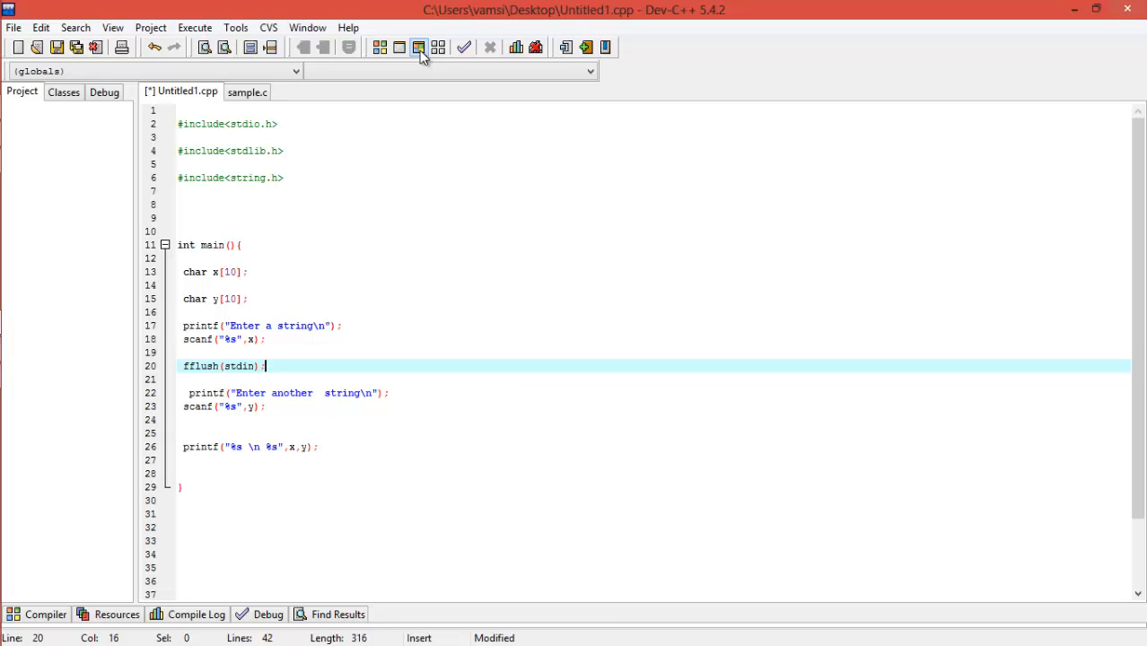
- Rebuild and run, entering "vamsi krishna" then "fkdjfdkfd" at the two prompts
click(419, 46)
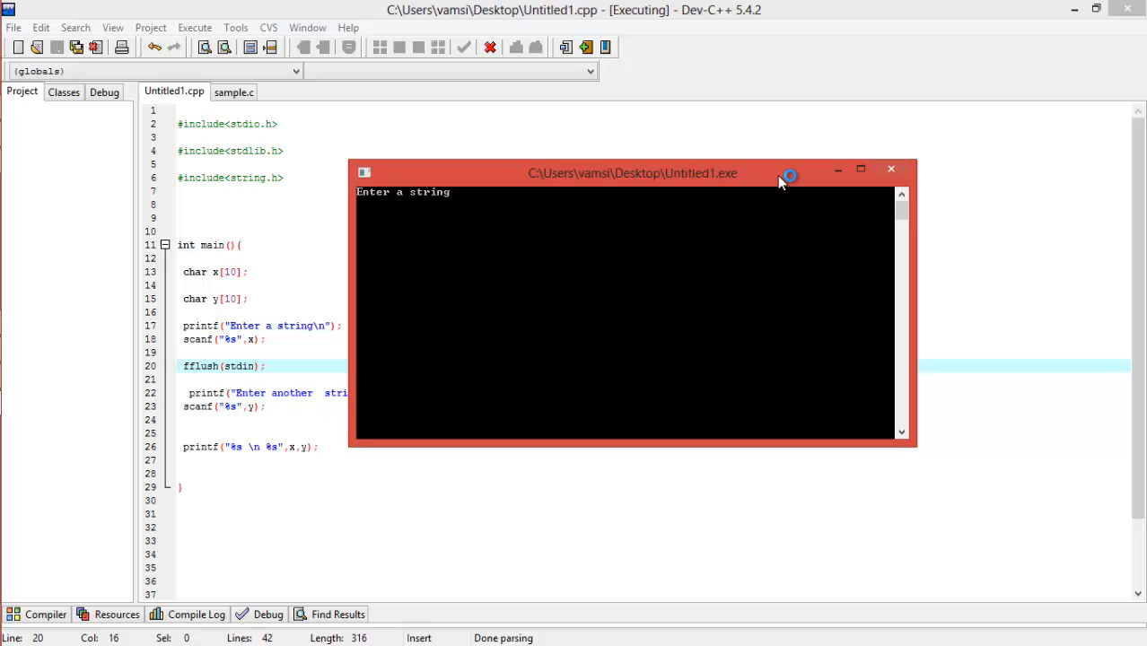
text(vamsi krishna)
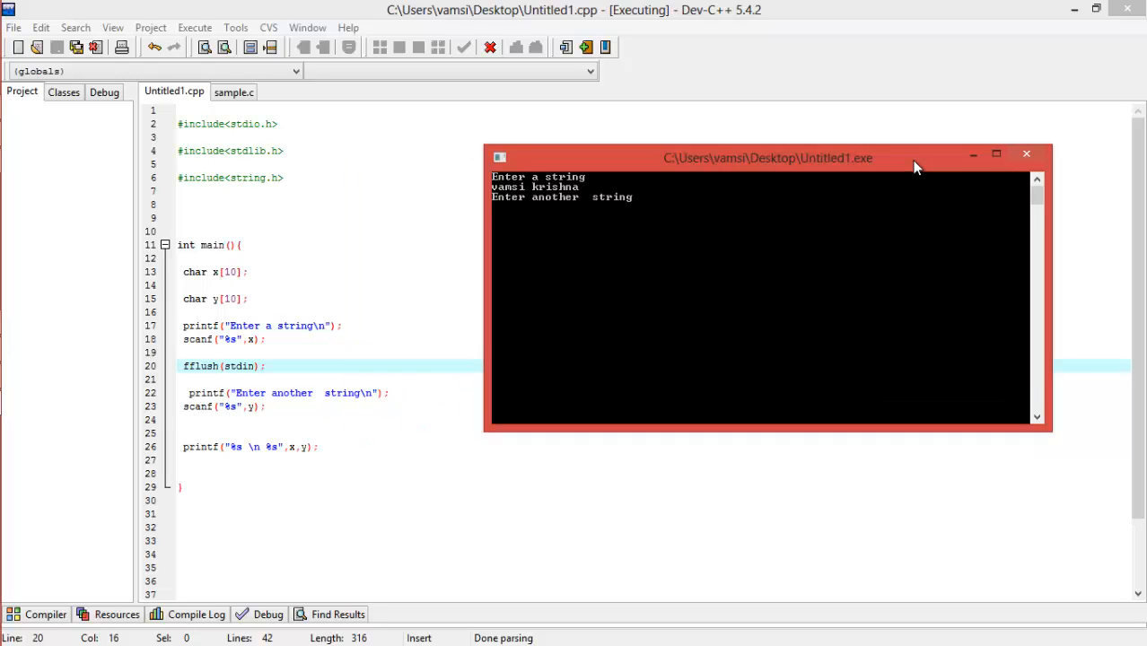
text(fkdjfdkfd)
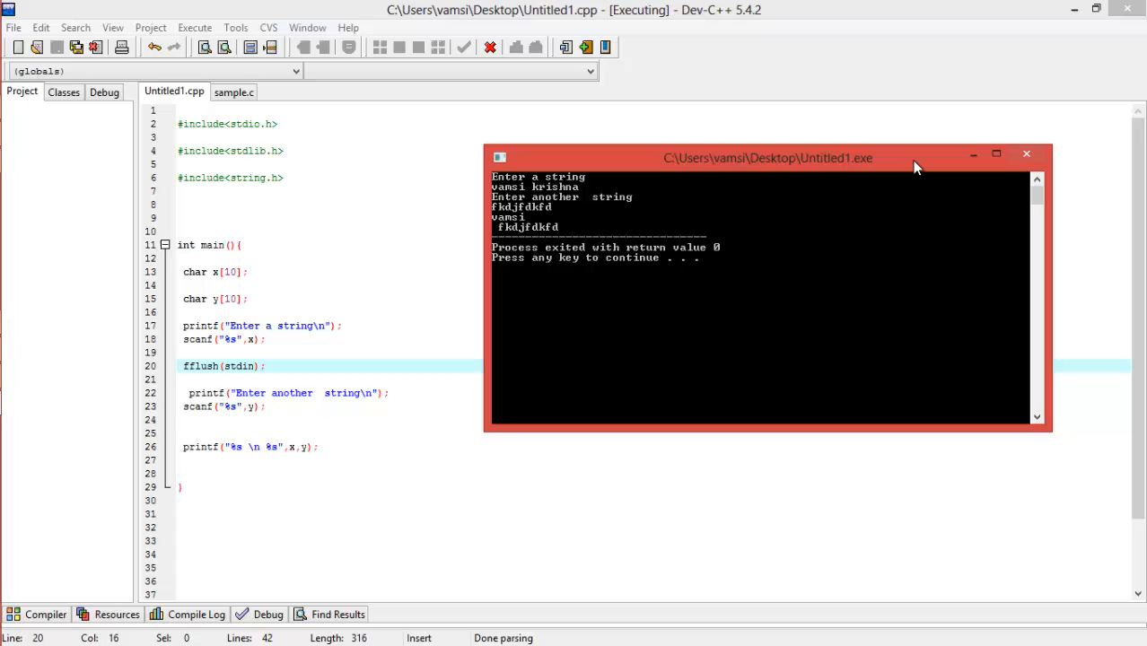
mouse_move(535, 170)
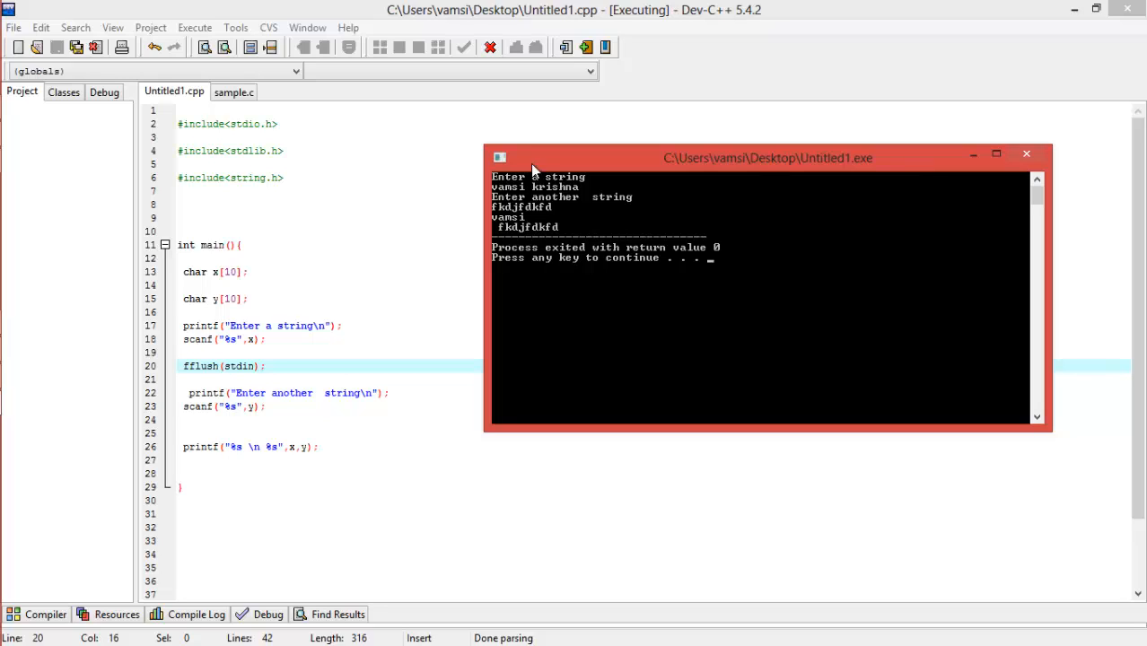
mouse_move(582, 195)
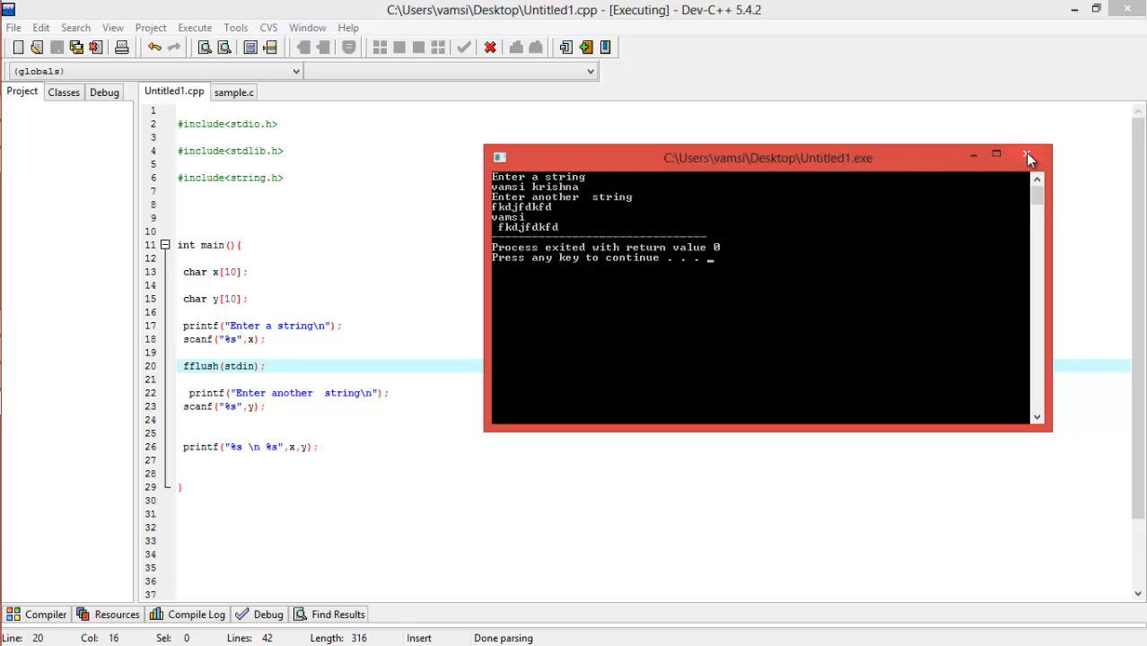
mouse_move(1028, 158)
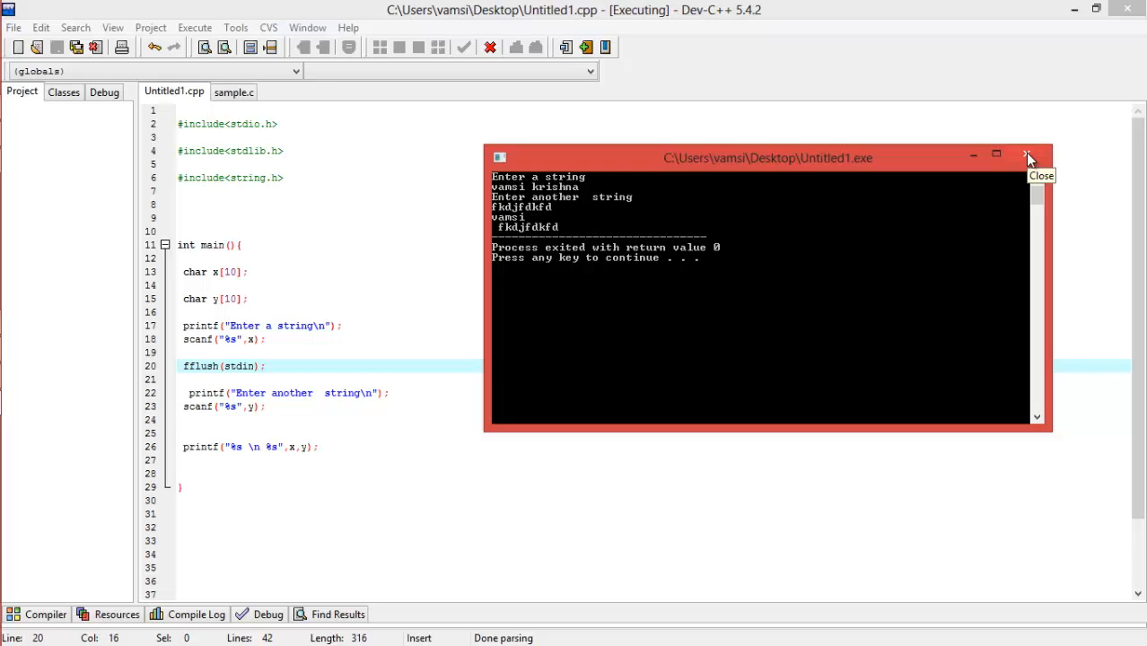
mouse_move(556, 190)
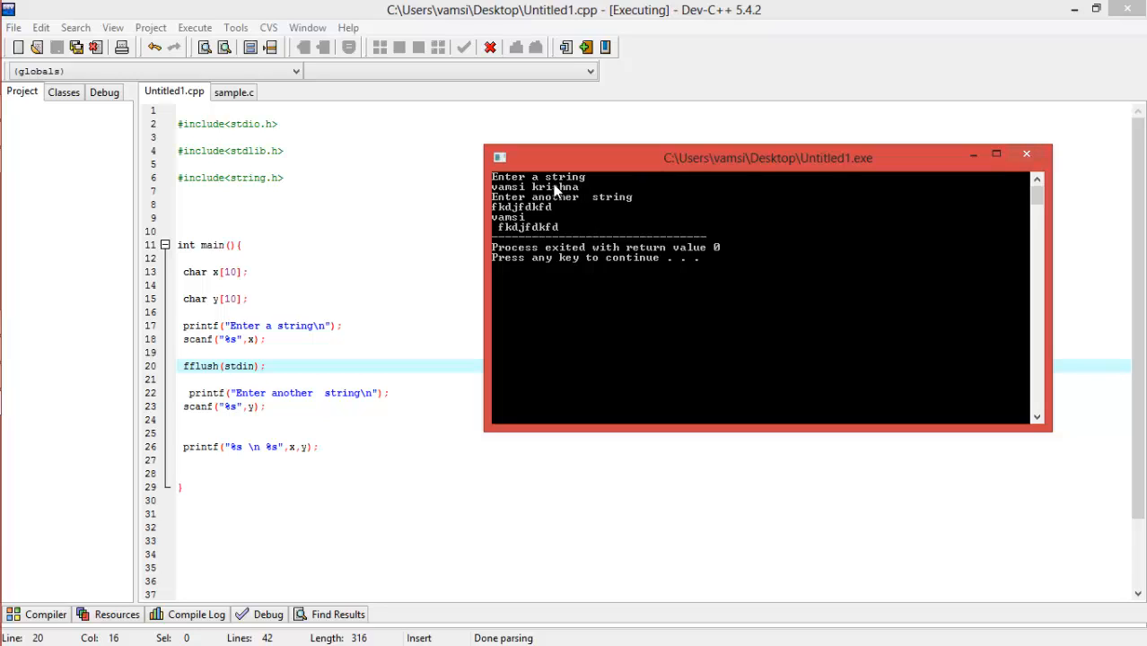
mouse_move(595, 183)
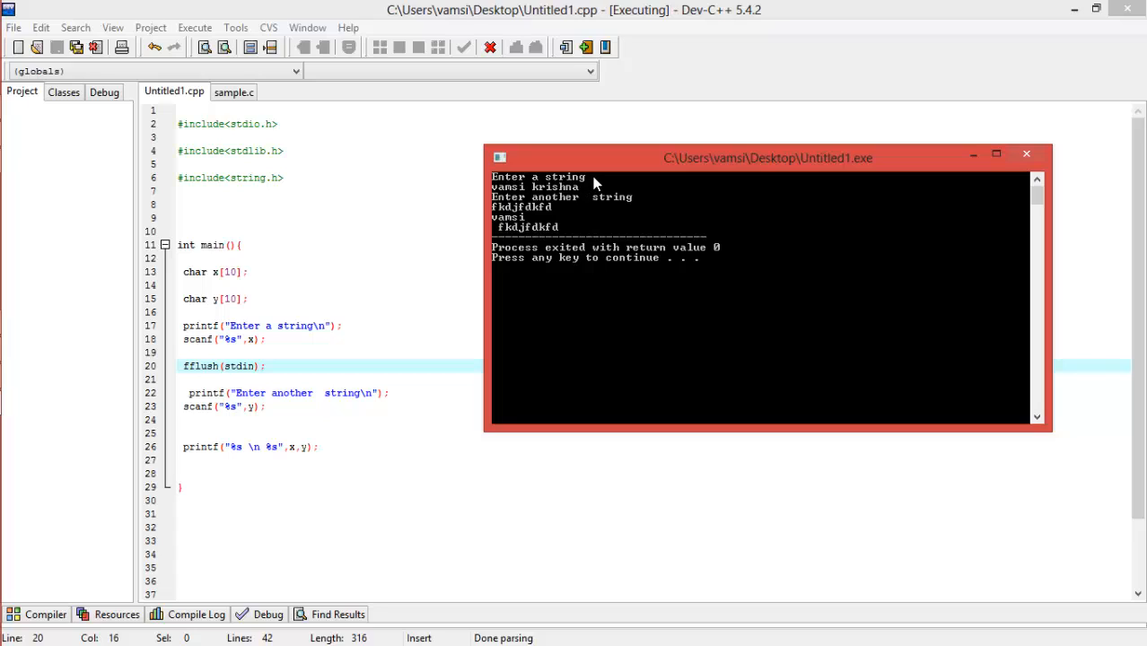
mouse_move(529, 195)
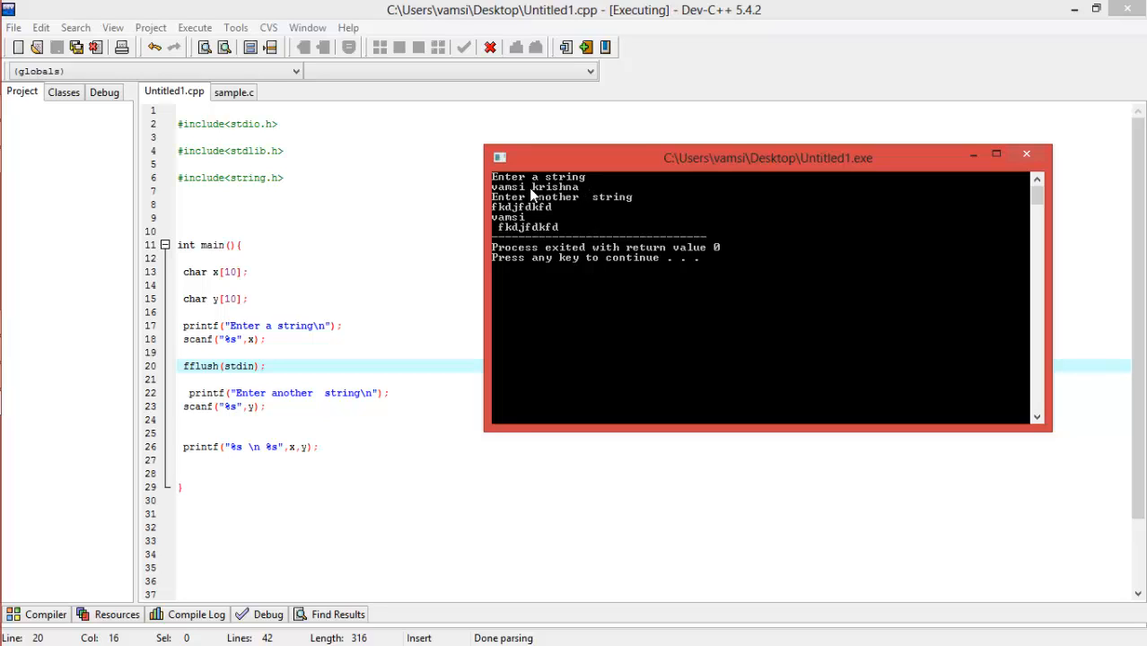
mouse_move(588, 194)
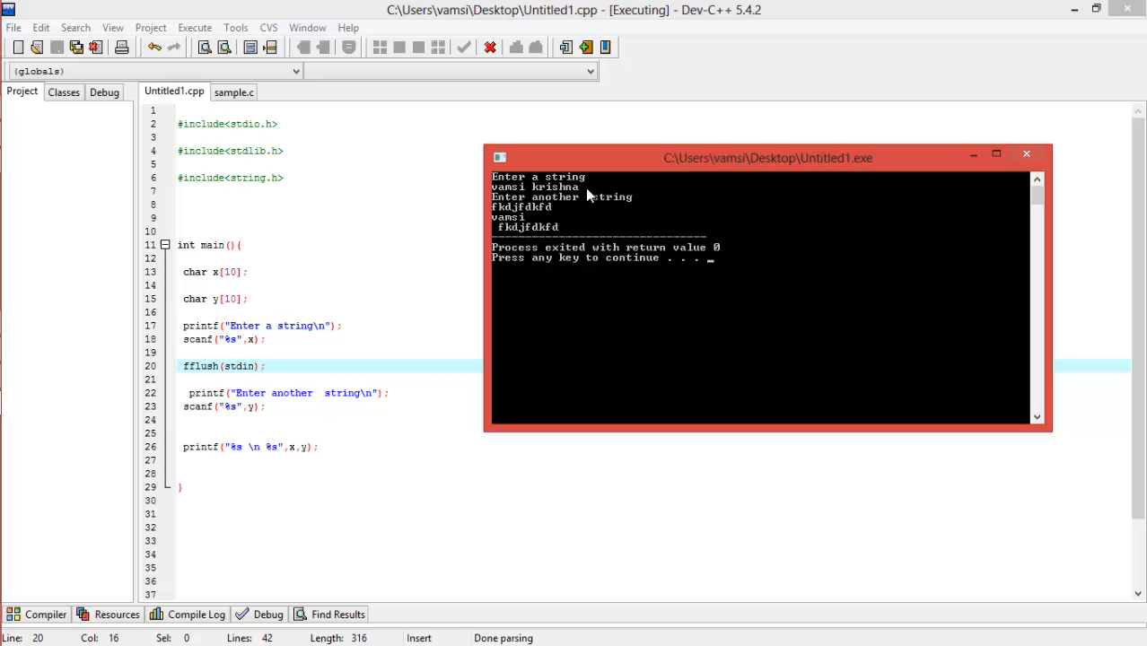
mouse_move(1021, 172)
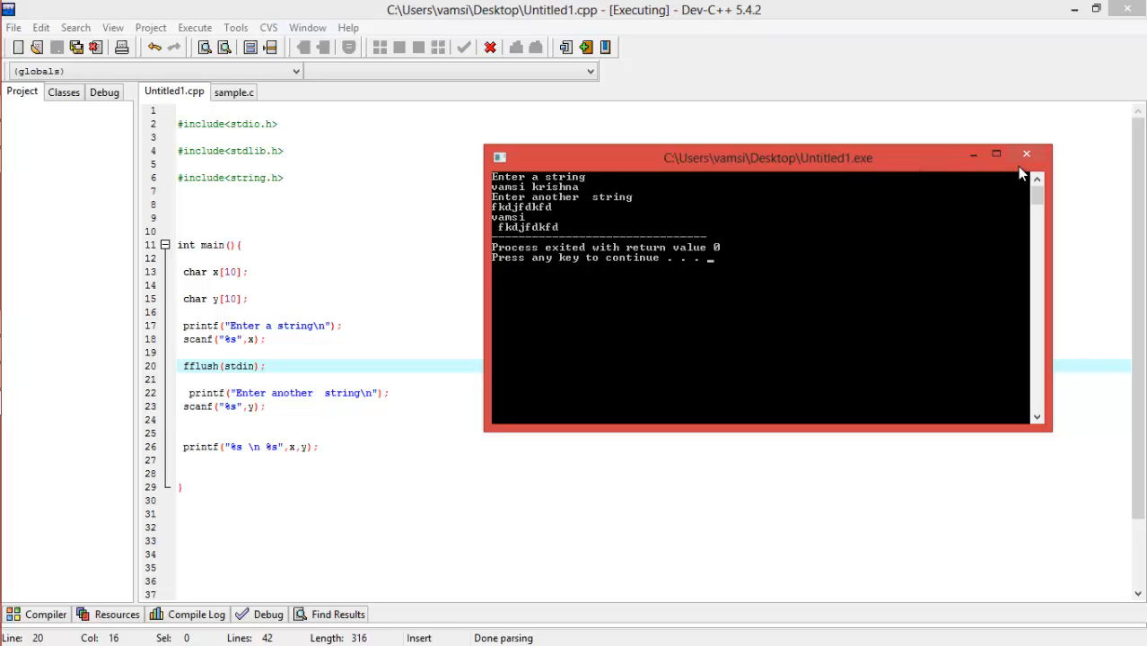
mouse_move(1026, 155)
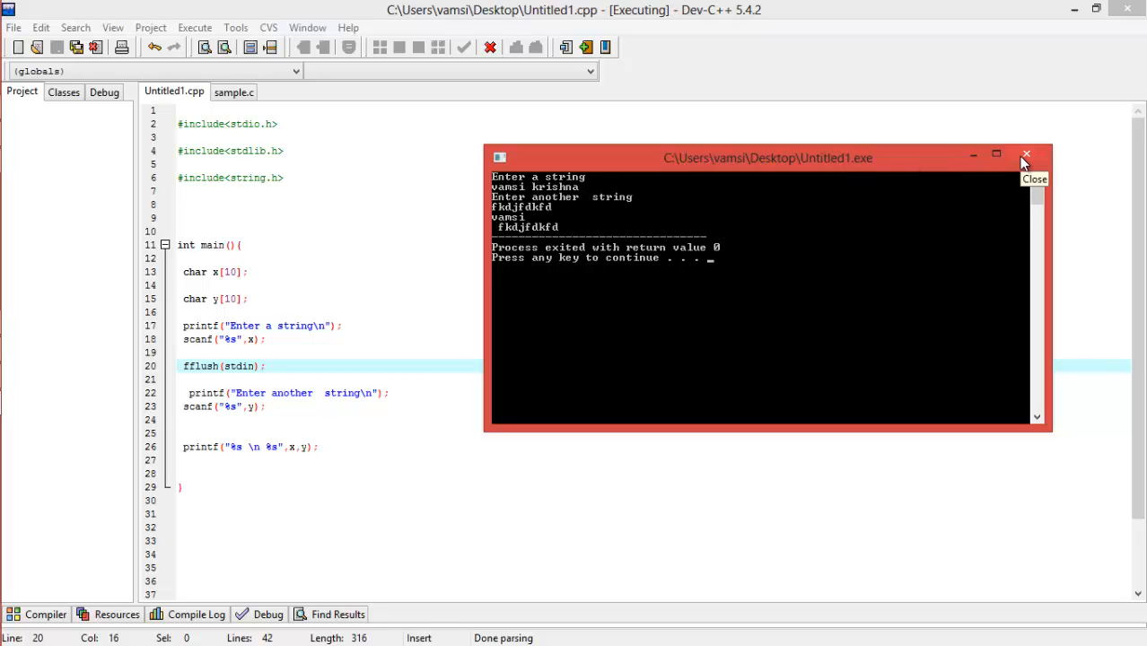
- Close the finished program's console window
click(1026, 155)
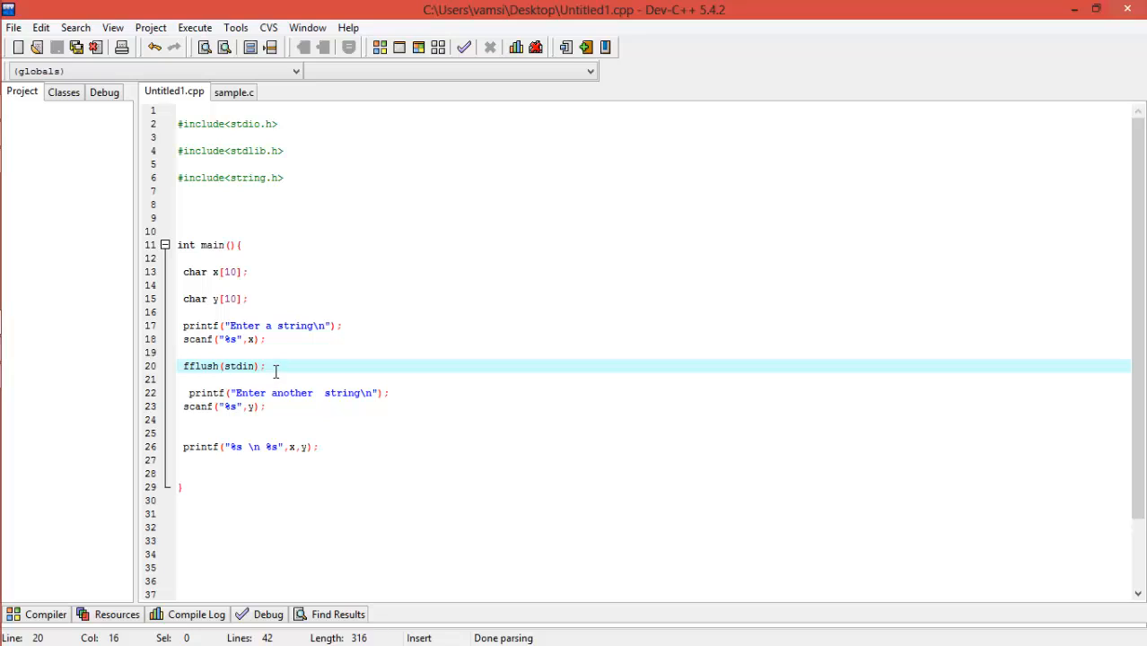
mouse_move(272, 366)
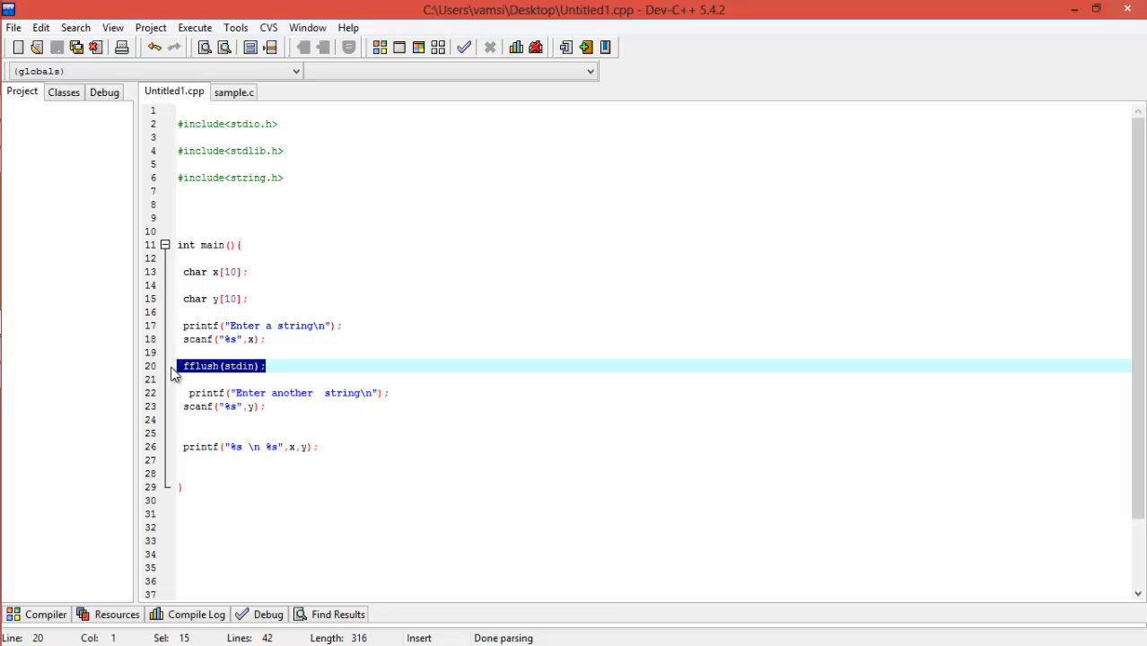
mouse_move(470, 308)
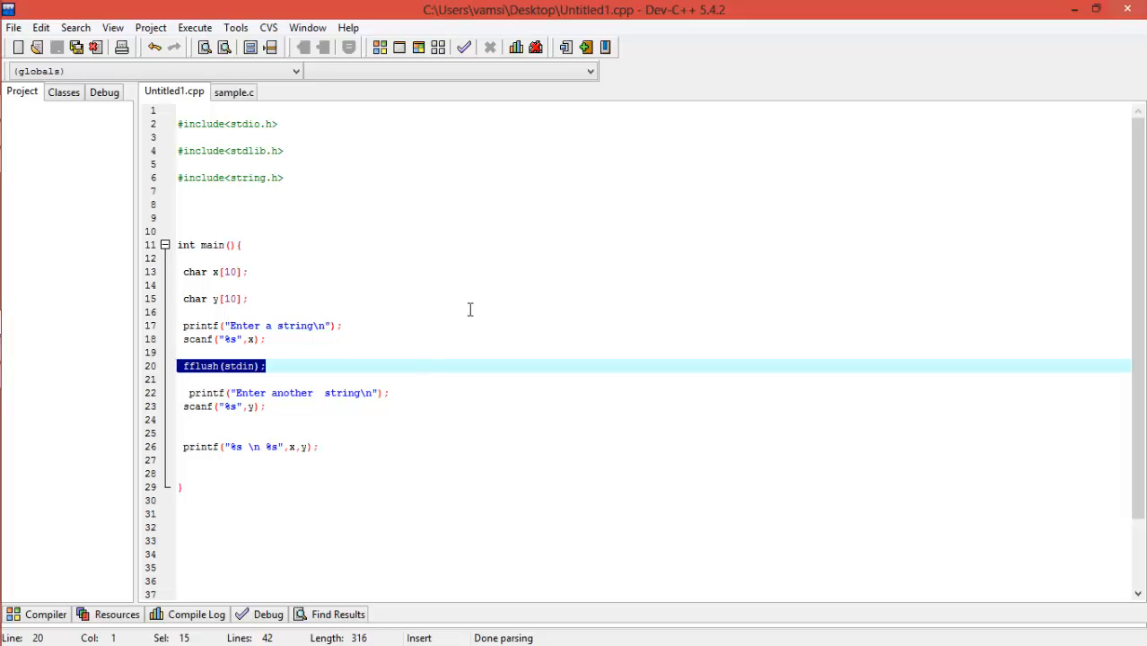